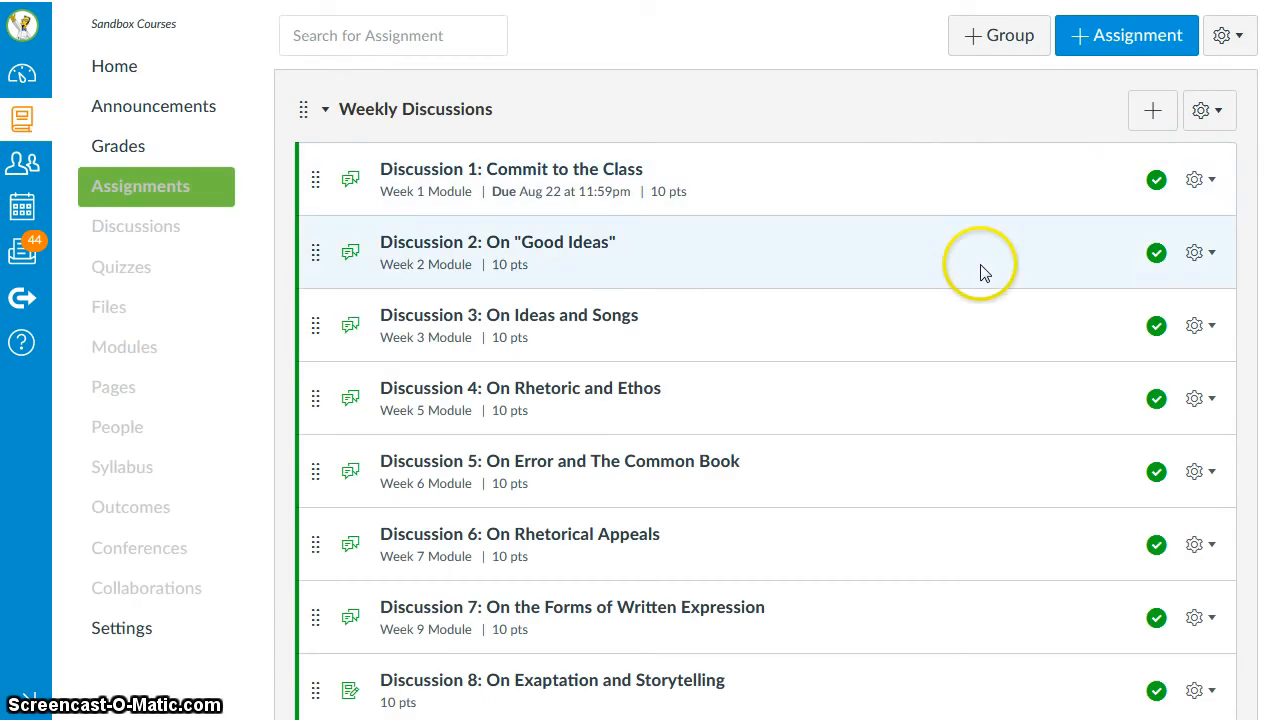
Bring up the Assignment Groups Weight option from the Assignments gear menu
{"action": "scroll", "scroll_direction": "down", "scroll_amount": 3}
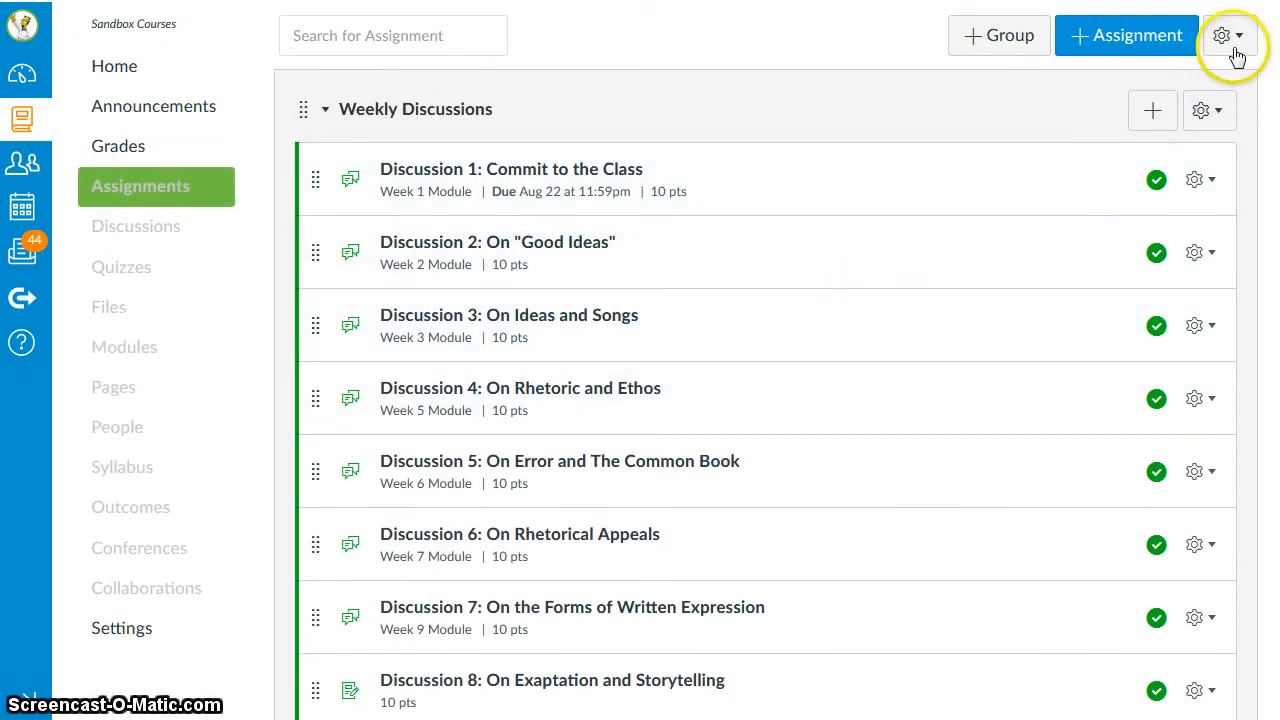
{"action": "left_click", "coordinate": [1230, 35]}
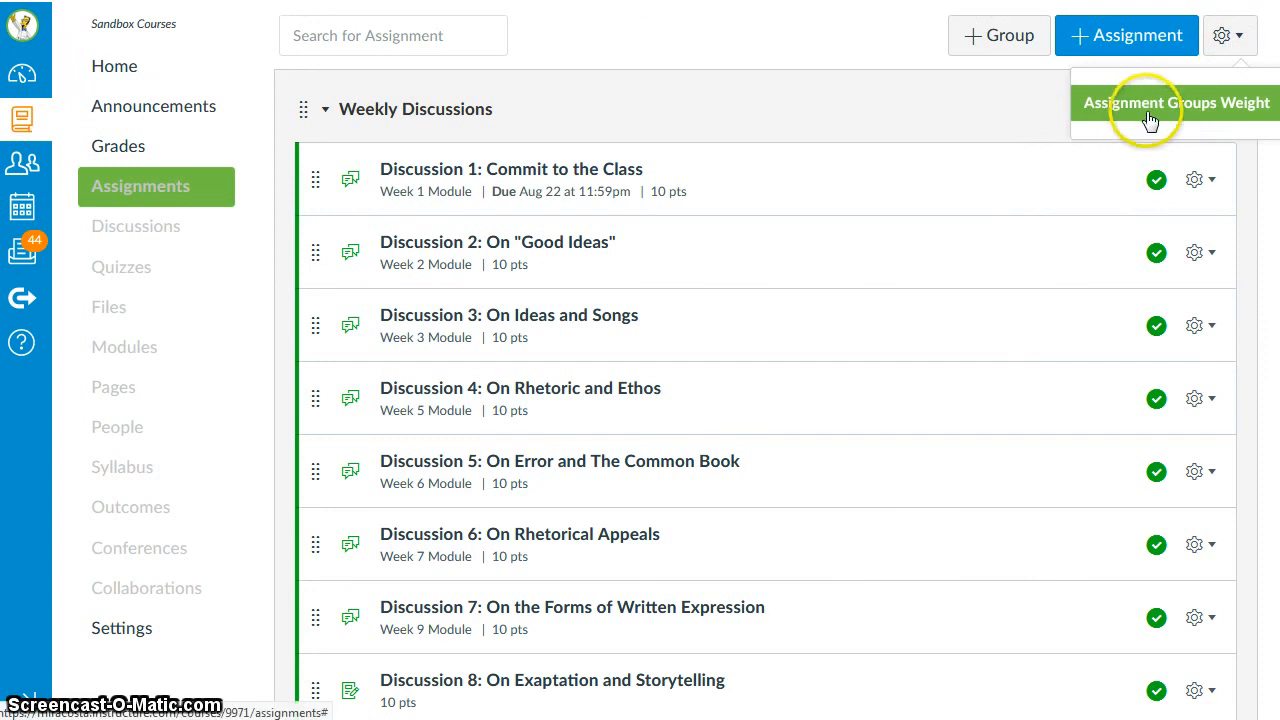
{"action": "mouse_move", "coordinate": [730, 70]}
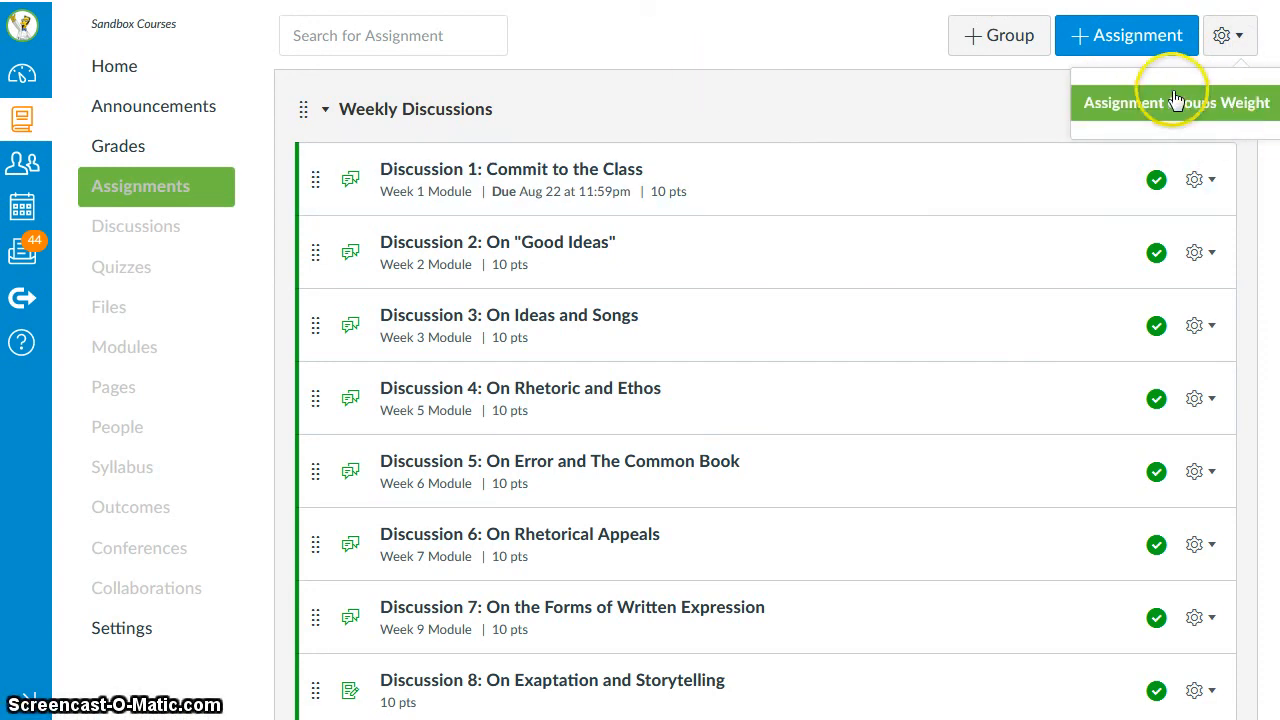
{"action": "mouse_move", "coordinate": [687, 192]}
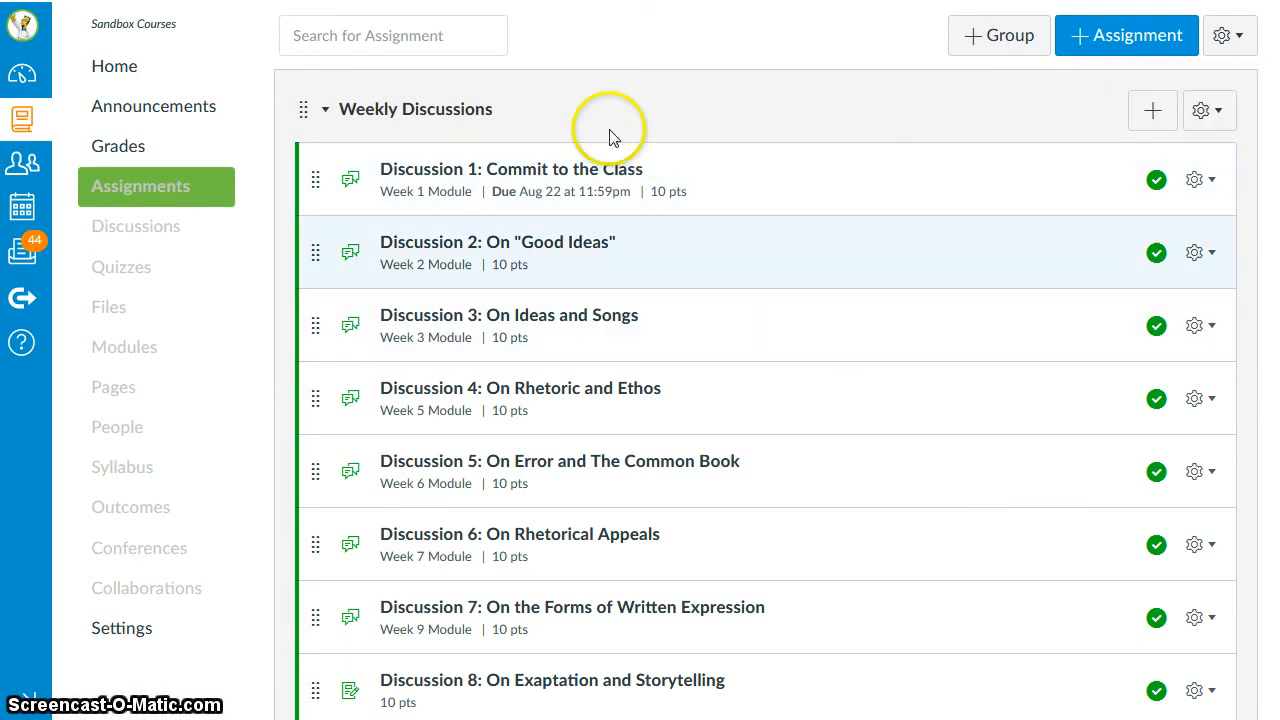
{"action": "scroll", "scroll_direction": "down", "scroll_amount": 3}
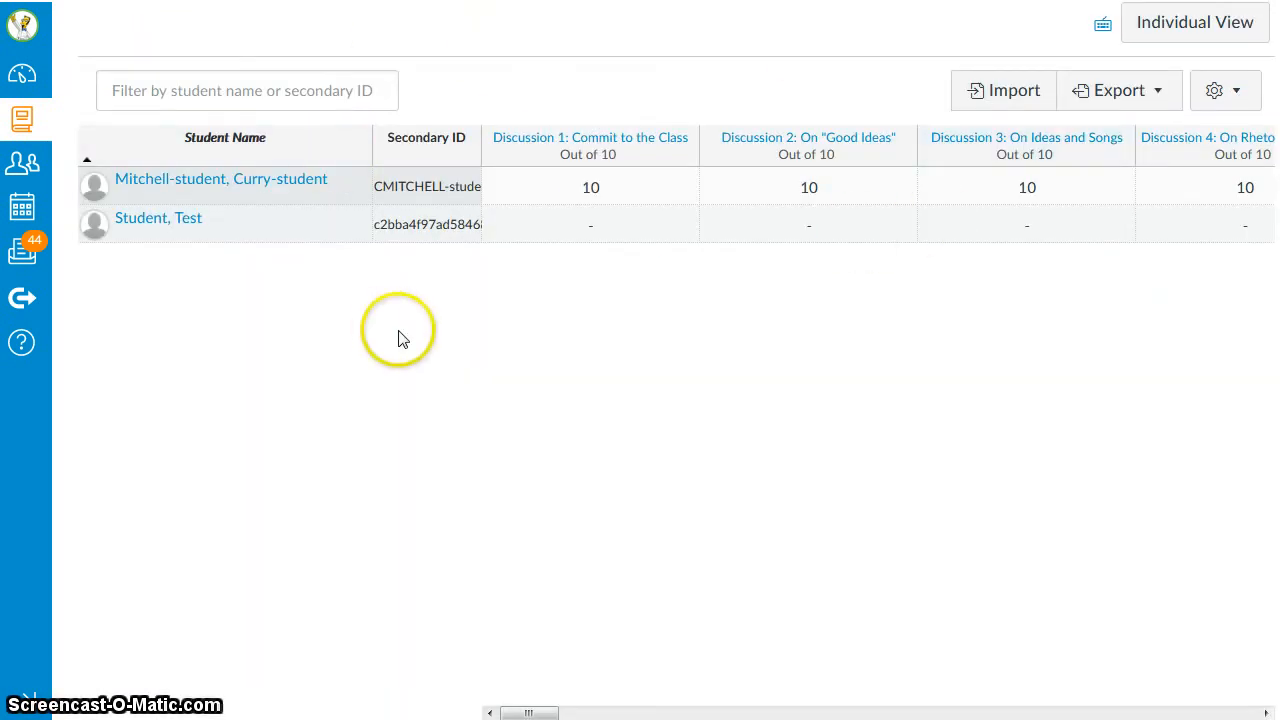
{"action": "mouse_move", "coordinate": [230, 188]}
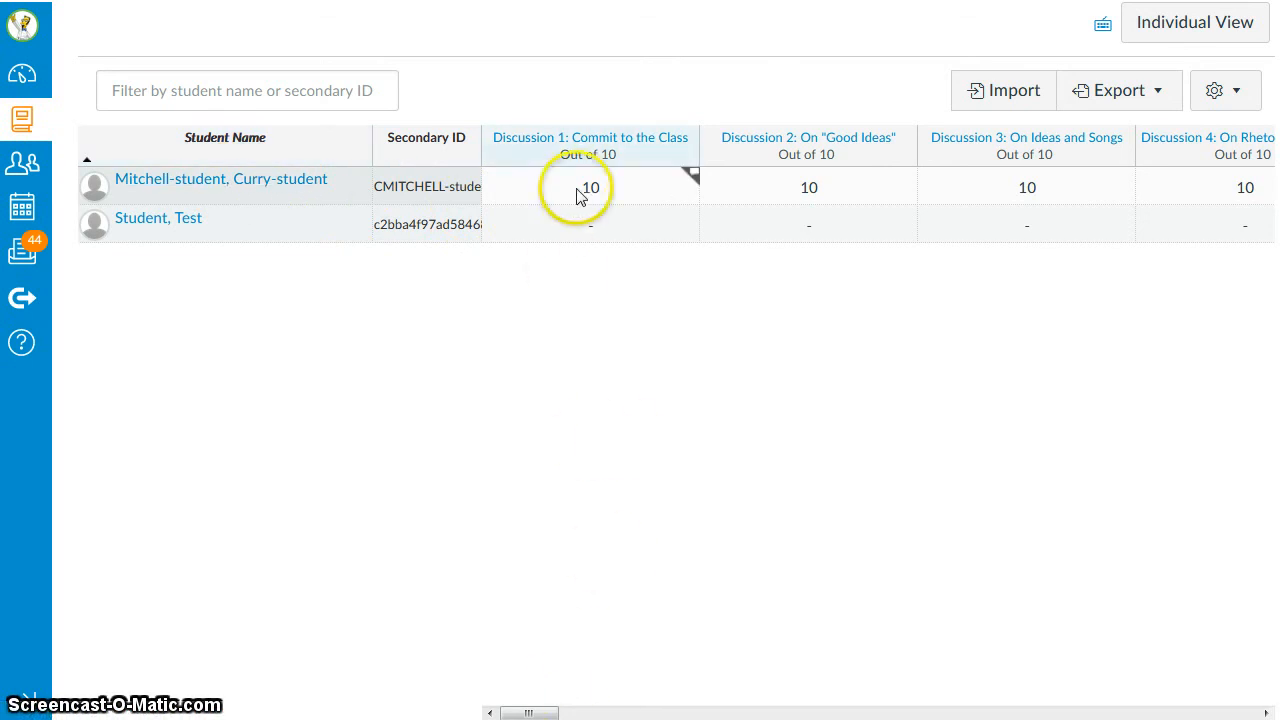
{"action": "mouse_move", "coordinate": [1035, 225]}
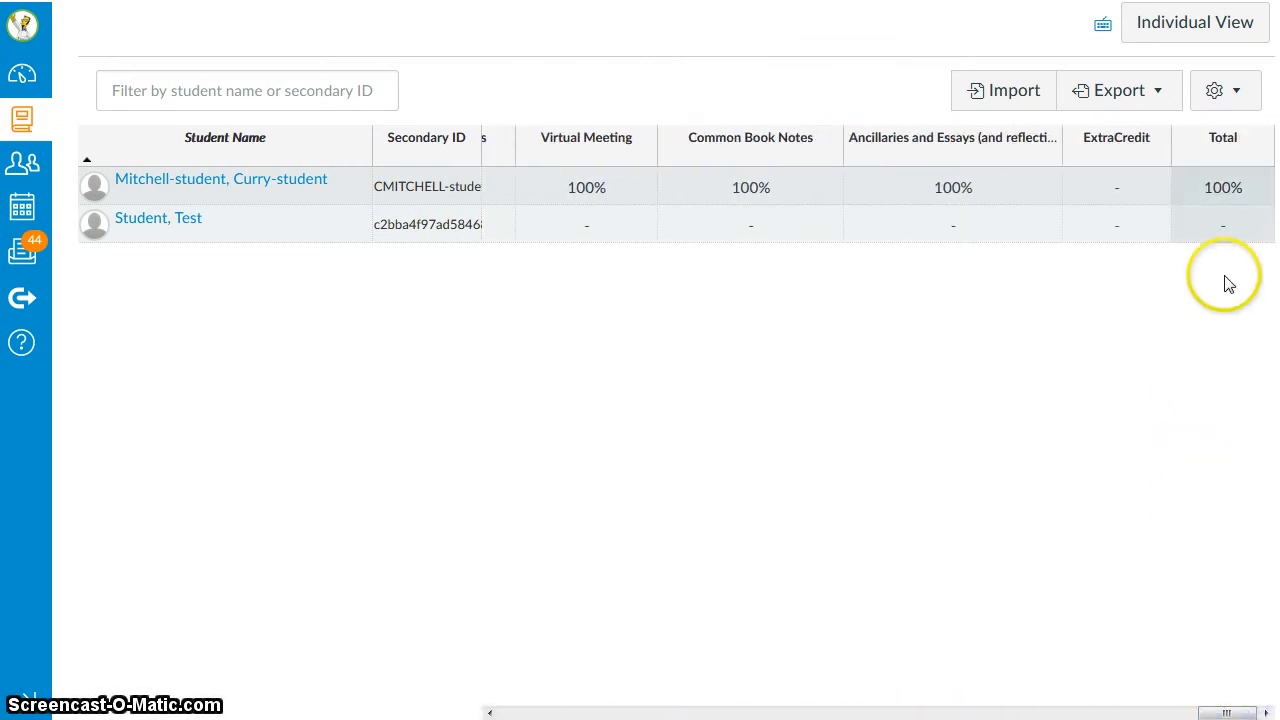
{"action": "mouse_move", "coordinate": [881, 438]}
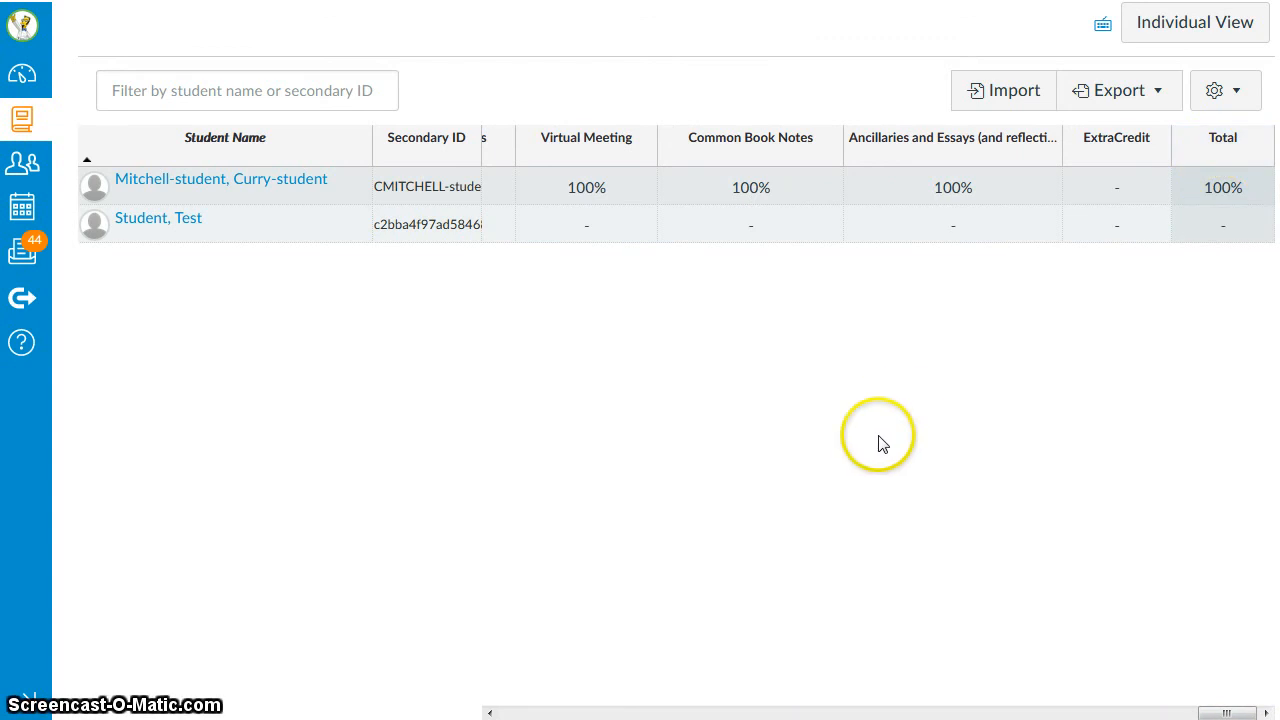
Switch the gradebook Total column to show points instead of percentages and confirm the warning
{"action": "left_click", "coordinate": [1264, 160]}
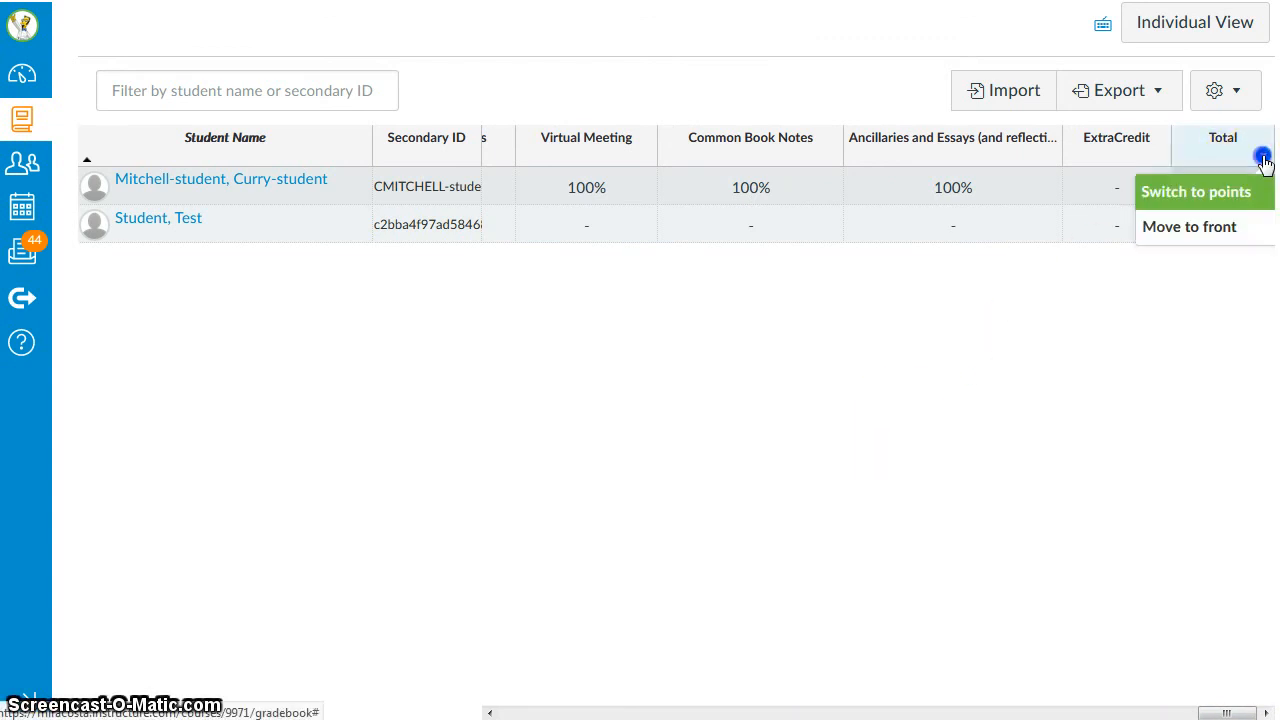
{"action": "left_click", "coordinate": [1196, 191]}
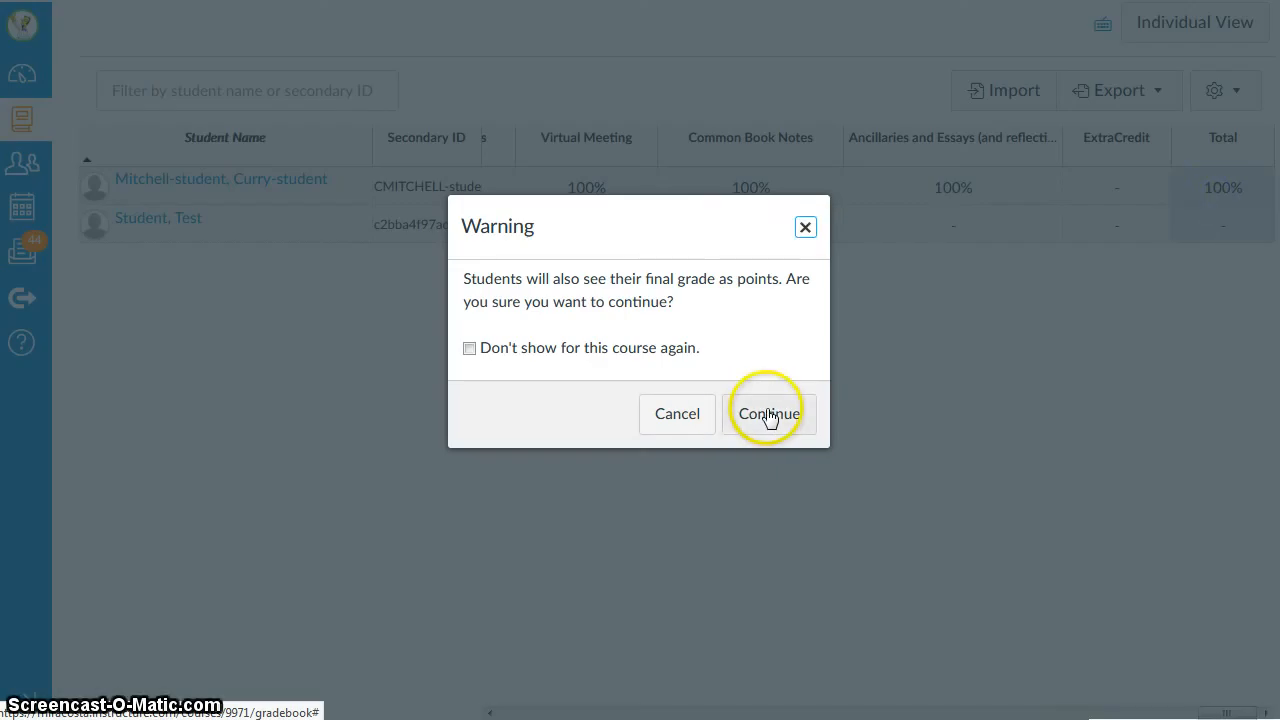
{"action": "left_click", "coordinate": [768, 413]}
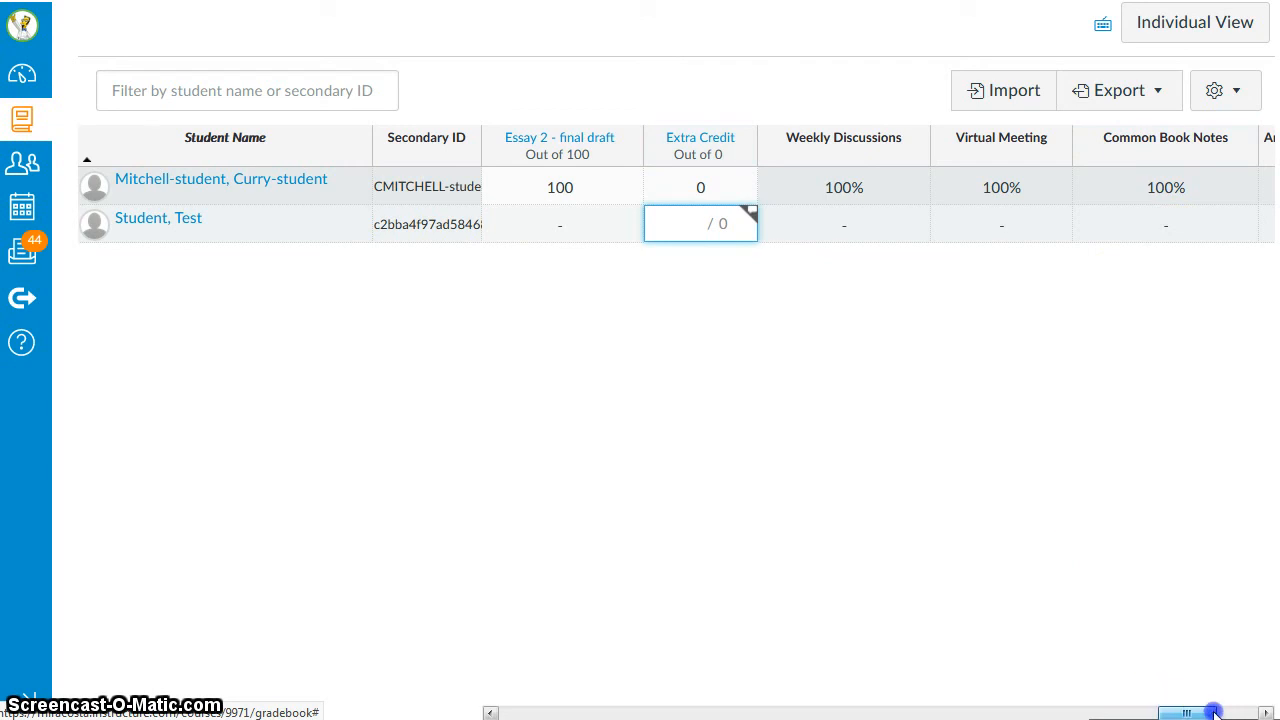
{"action": "scroll", "scroll_direction": "right", "scroll_amount": 3}
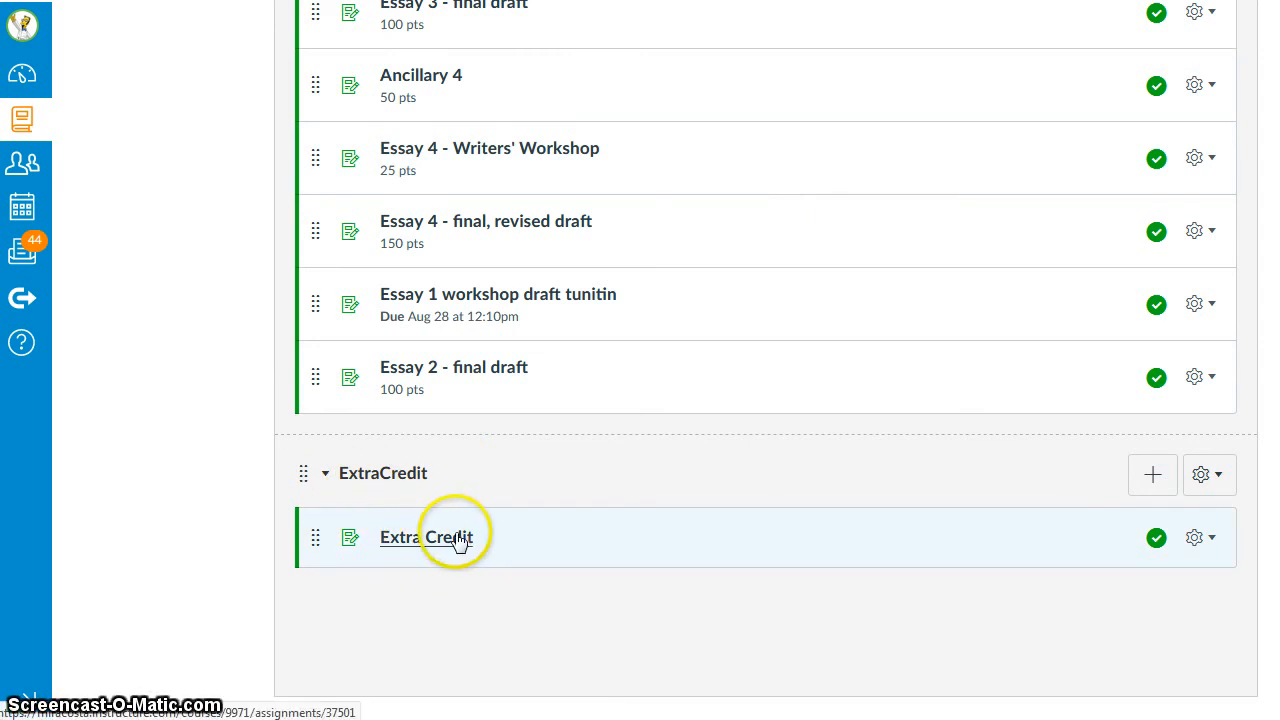
Open the Extra Credit assignment from the ExtraCredit group
{"action": "left_click", "coordinate": [429, 537]}
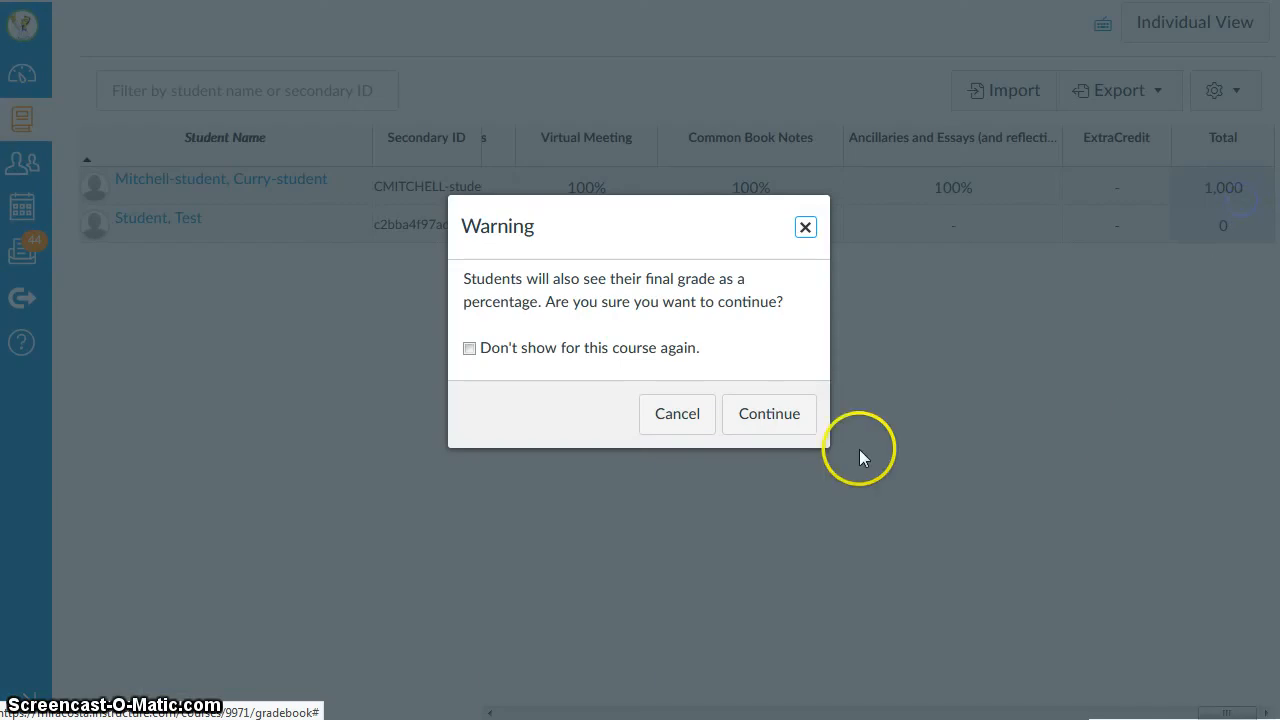
Confirm switching totals back to percent and bring the Total column into view, reading 103%
{"action": "left_click", "coordinate": [768, 413]}
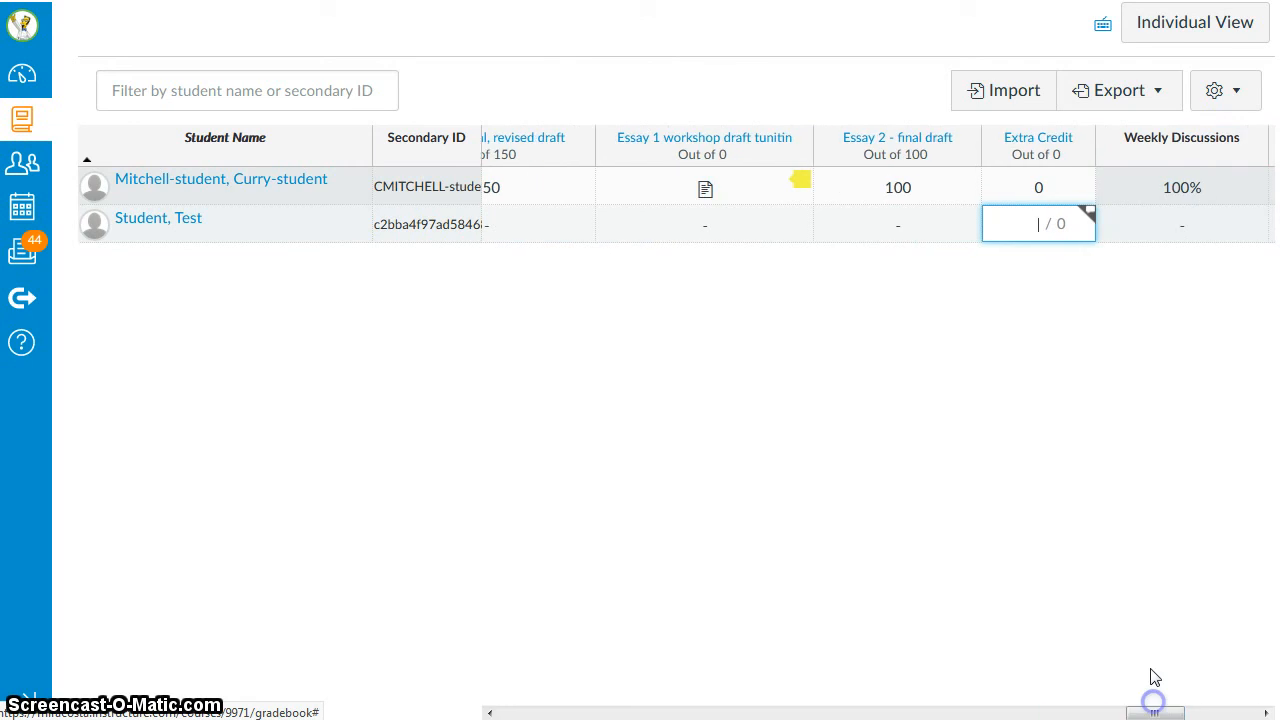
{"action": "left_click", "coordinate": [1038, 187]}
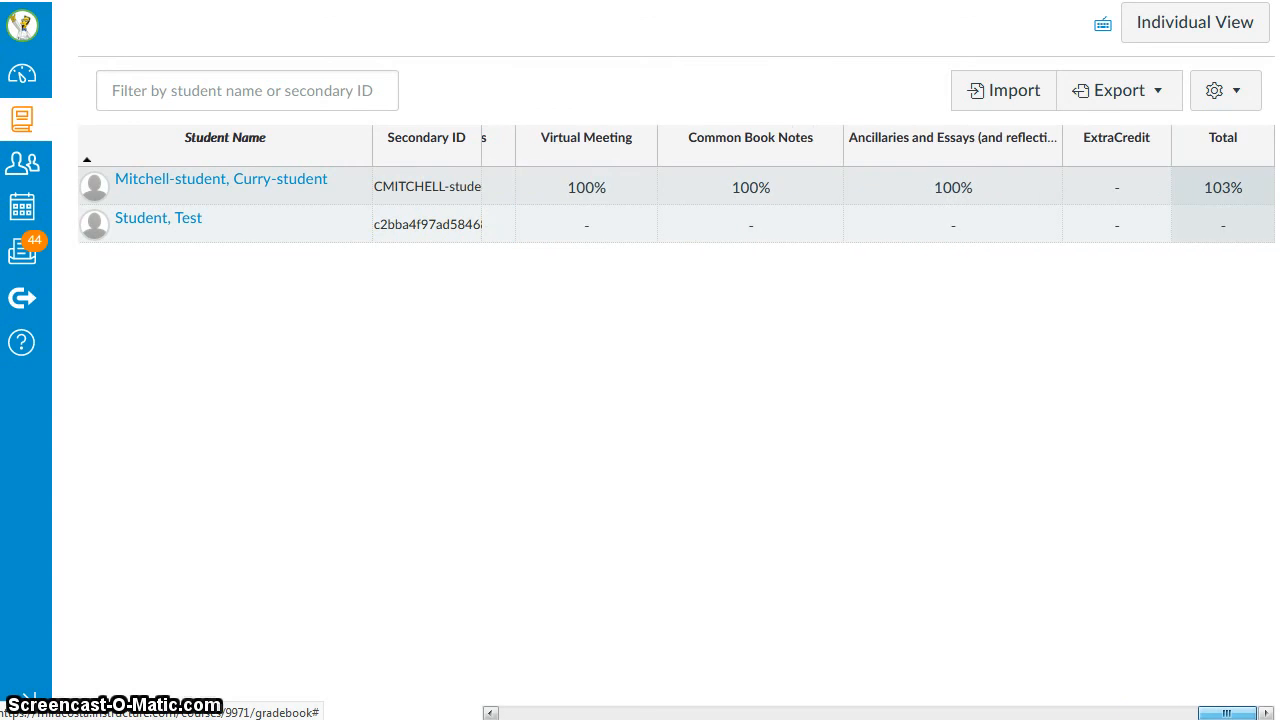
{"action": "mouse_move", "coordinate": [1223, 187]}
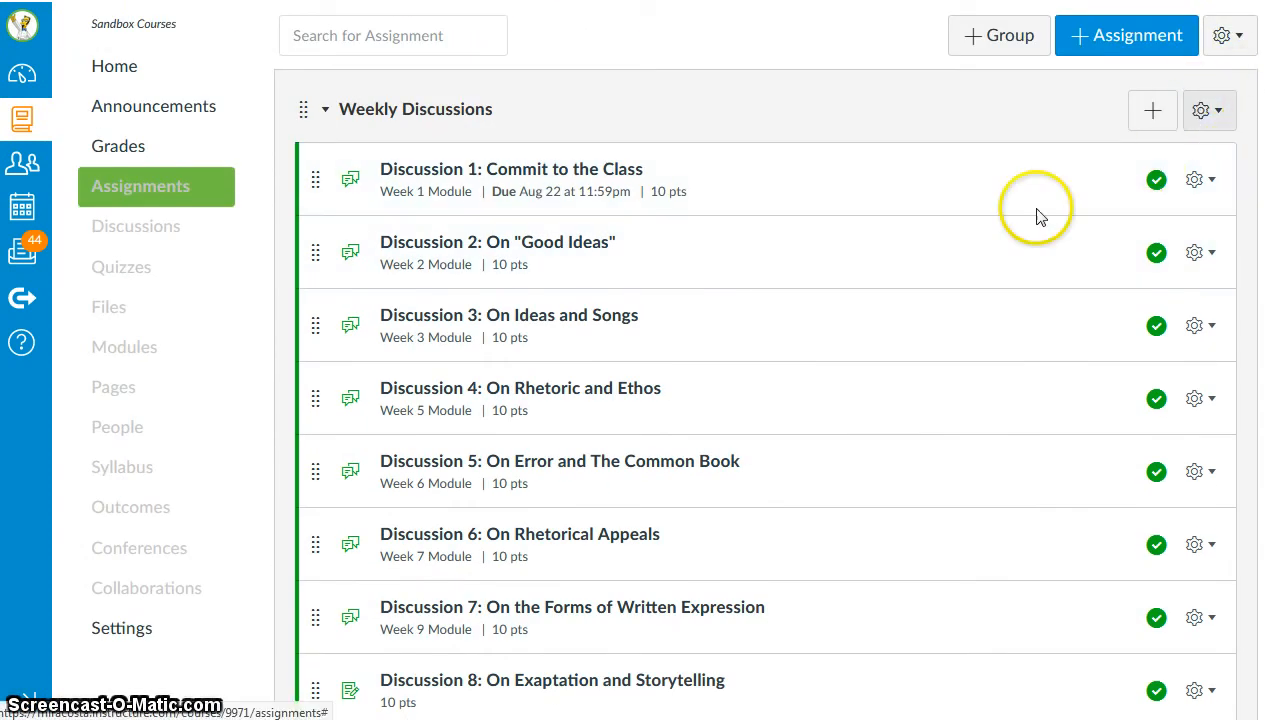
{"action": "scroll", "scroll_direction": "down", "scroll_amount": 3}
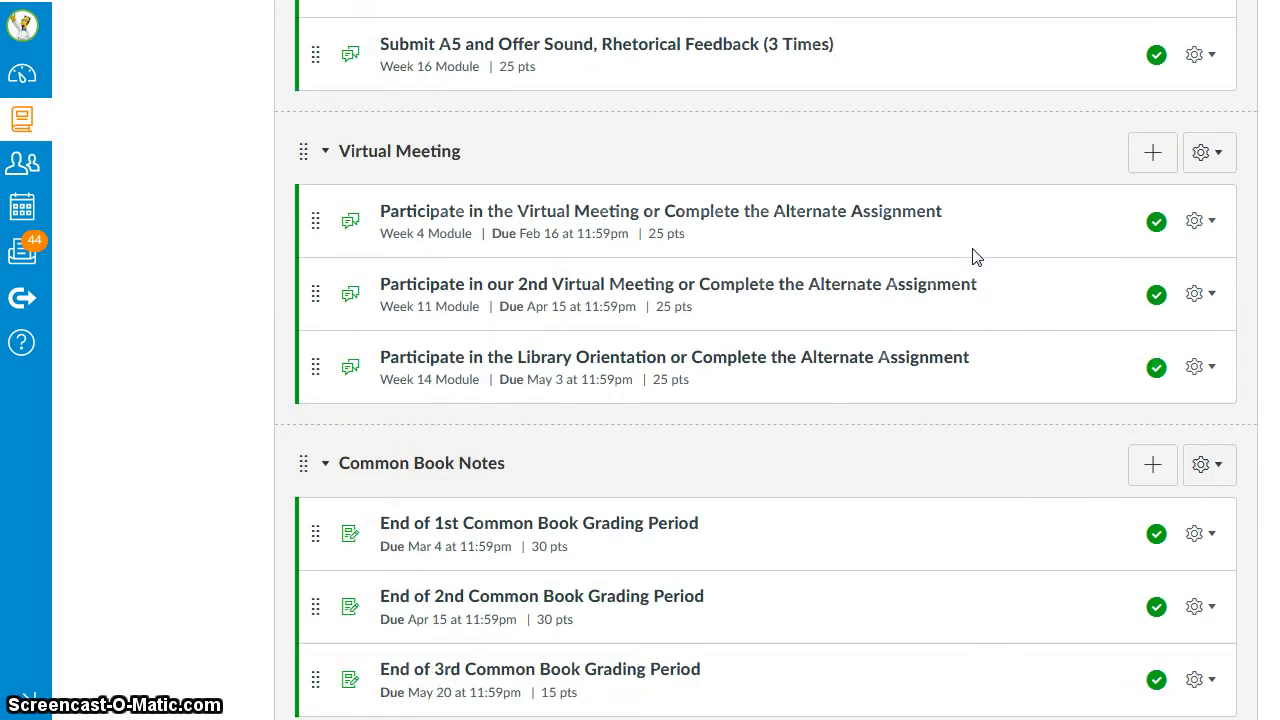
{"action": "scroll", "scroll_direction": "down", "scroll_amount": 3}
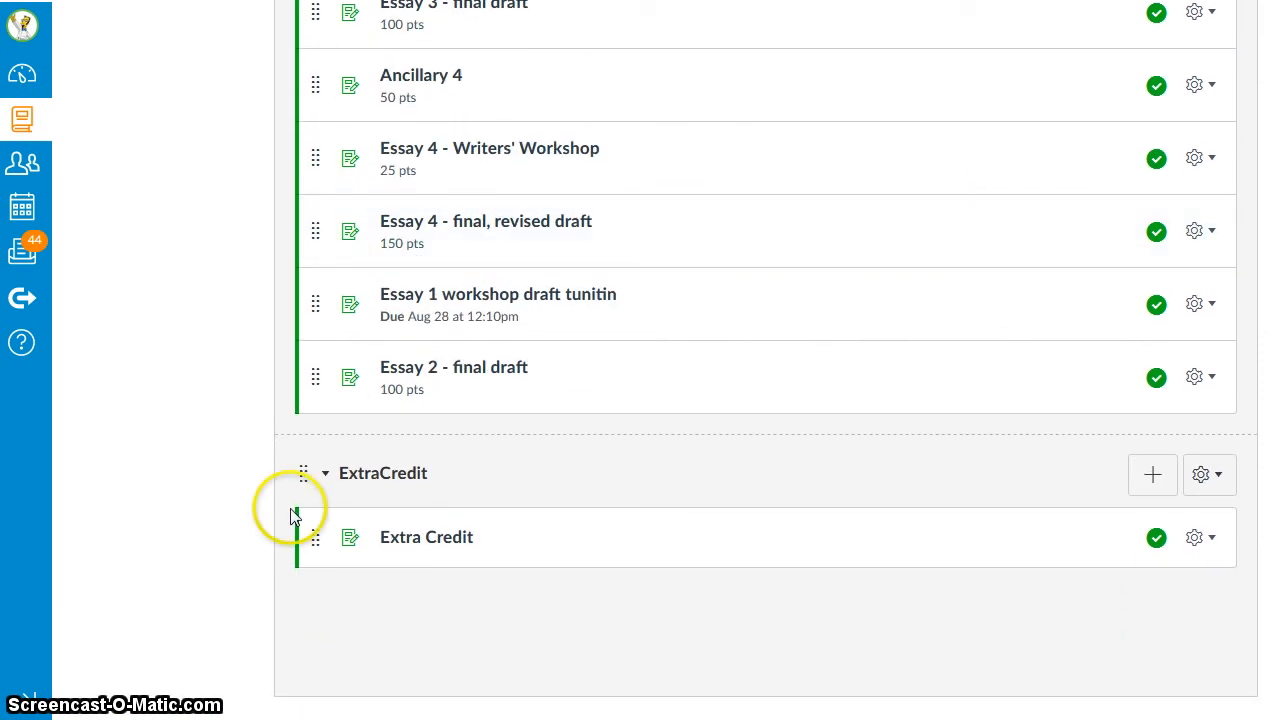
{"action": "mouse_move", "coordinate": [560, 560]}
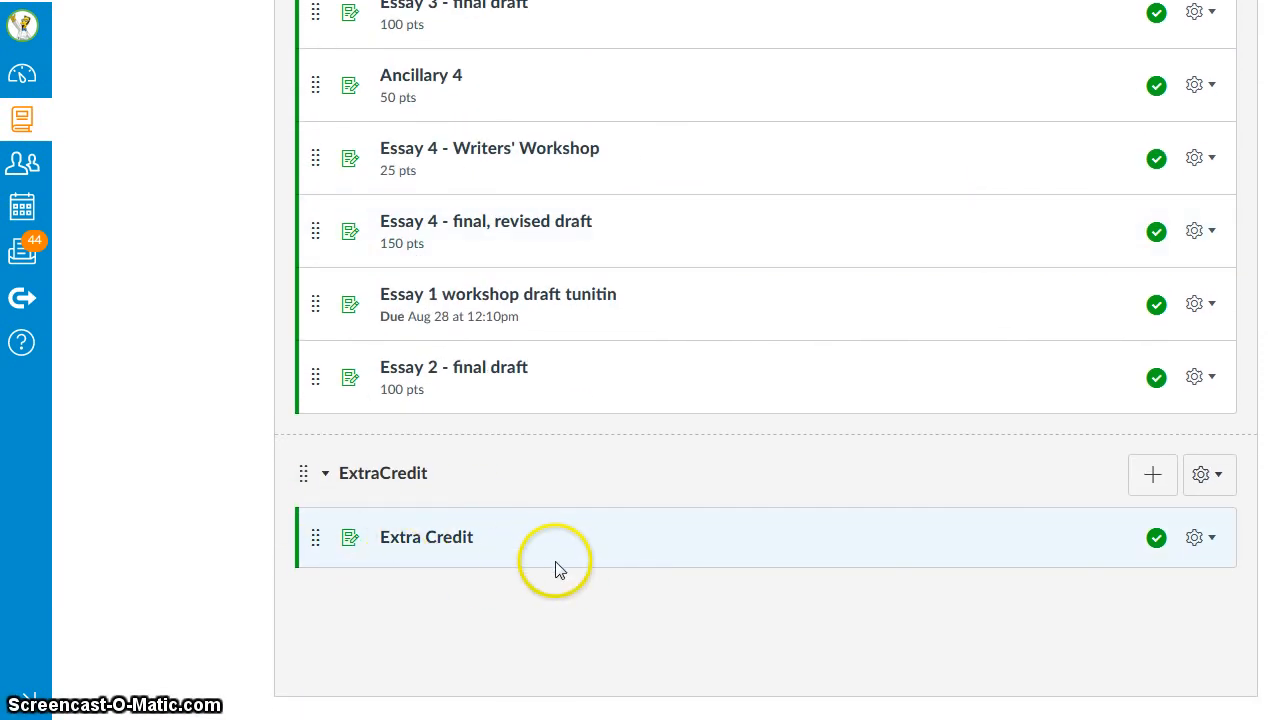
{"action": "scroll", "scroll_direction": "down", "scroll_amount": 3}
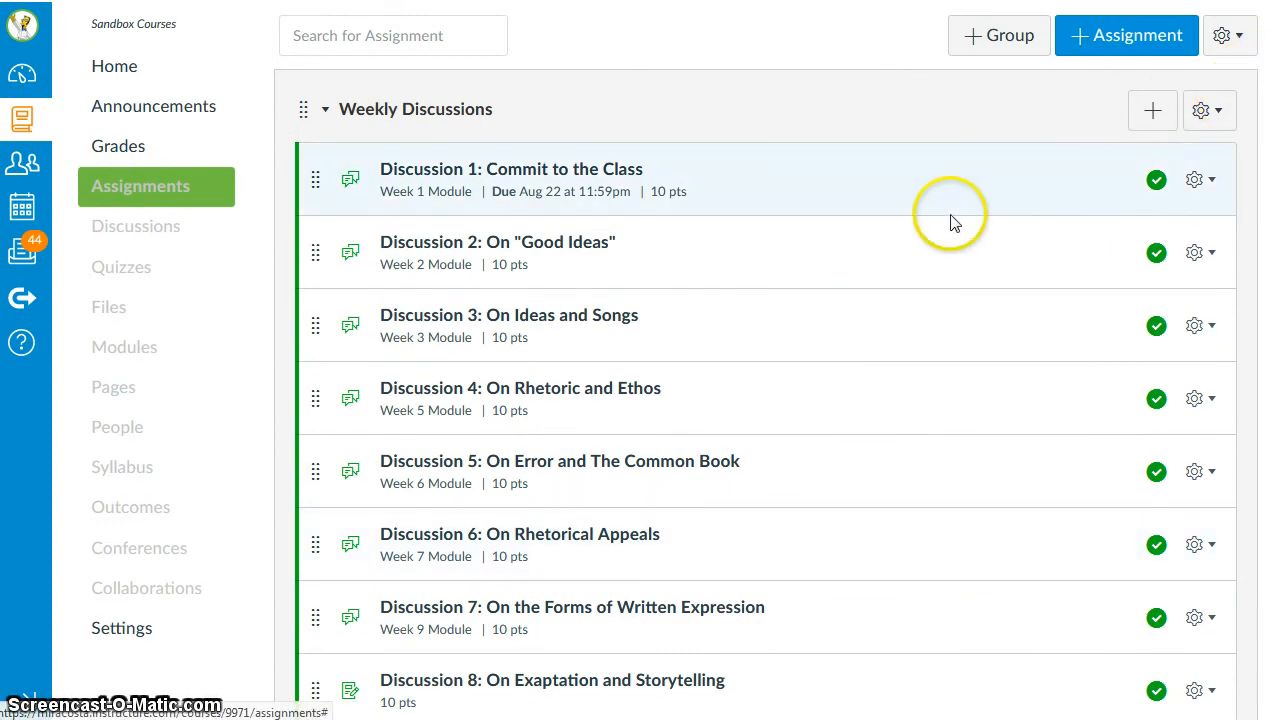
{"action": "mouse_move", "coordinate": [1095, 196]}
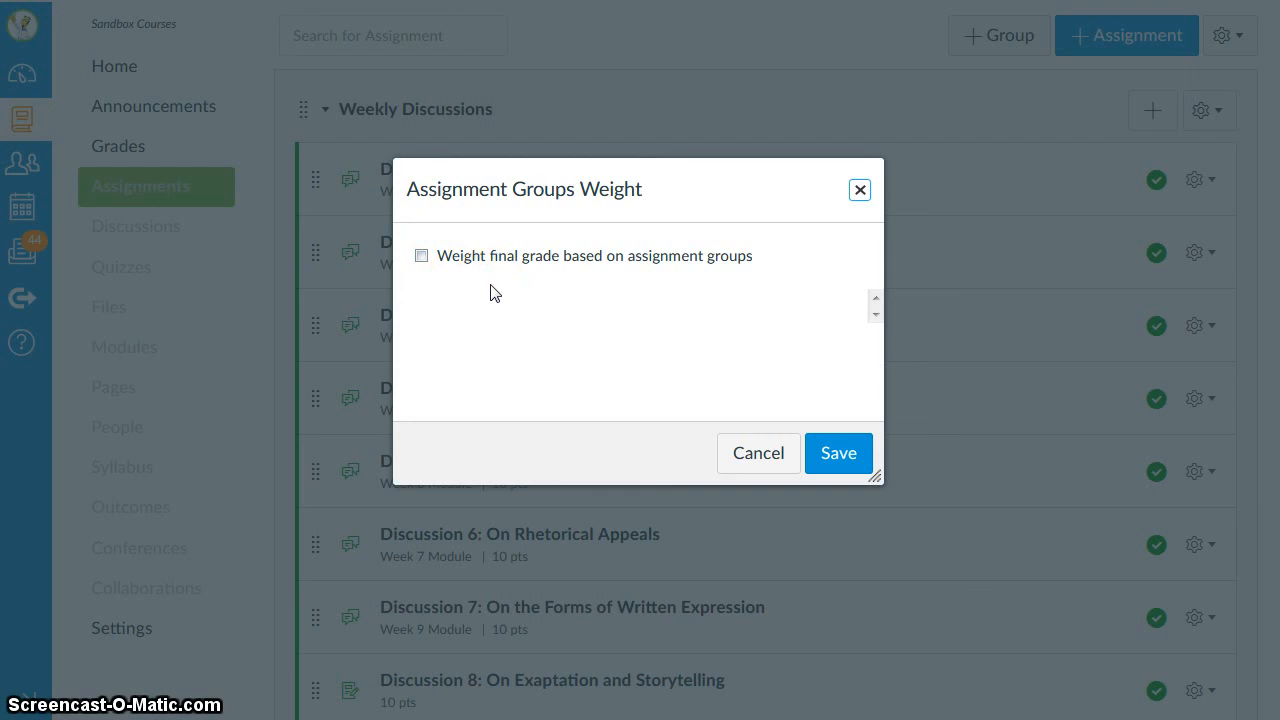
{"action": "mouse_move", "coordinate": [493, 210]}
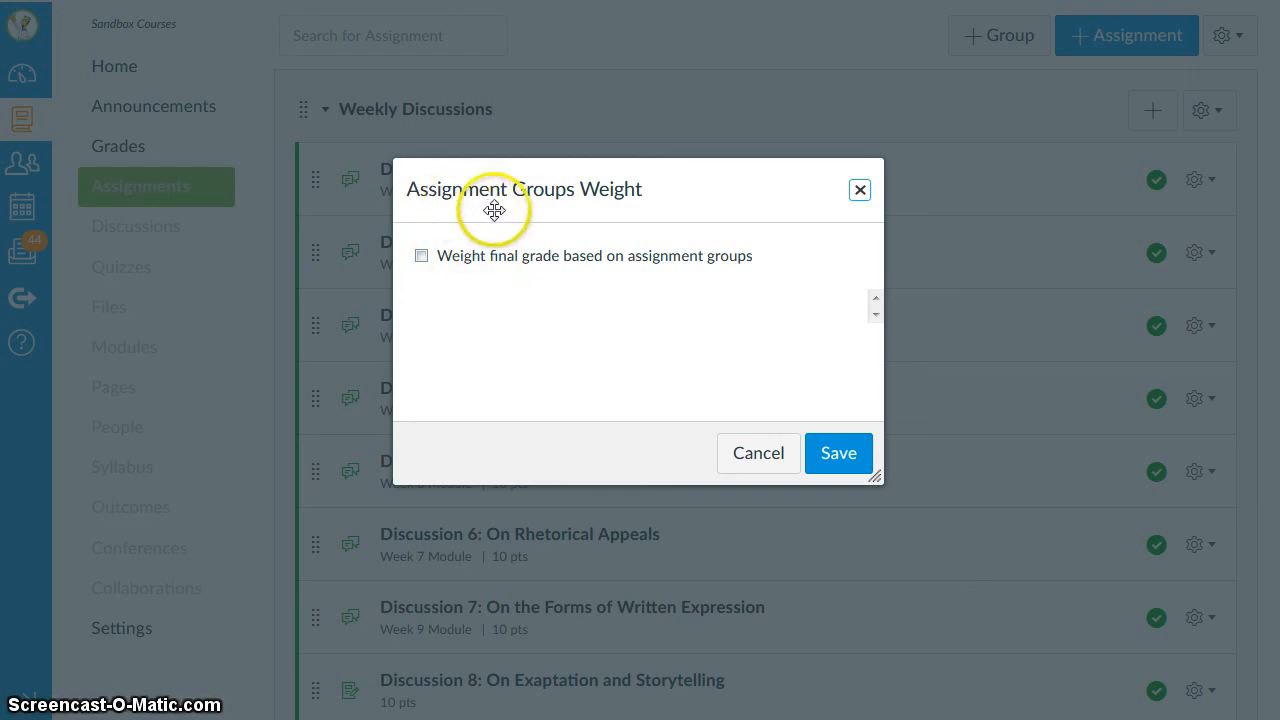
Weight the final grade by assignment groups with ExtraCredit at 0% and save the weights
{"action": "left_click", "coordinate": [420, 255]}
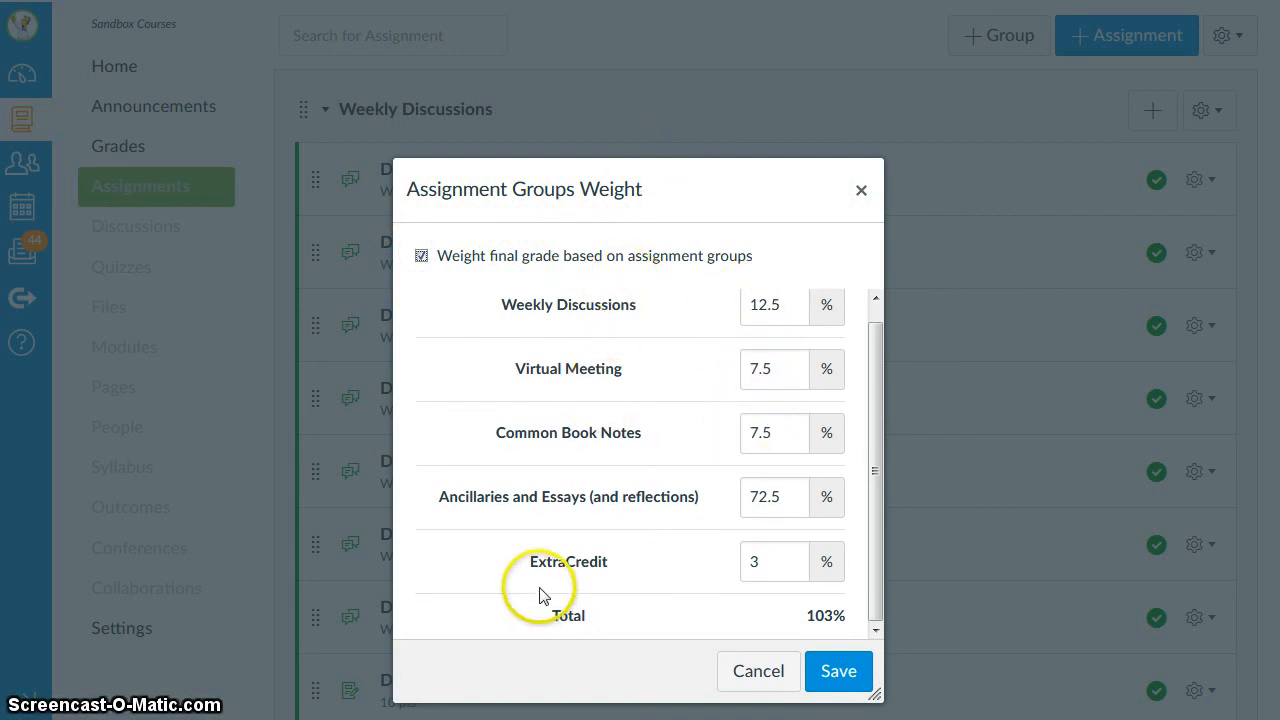
{"action": "left_click", "coordinate": [772, 561]}
{"action": "type", "text": "0"}
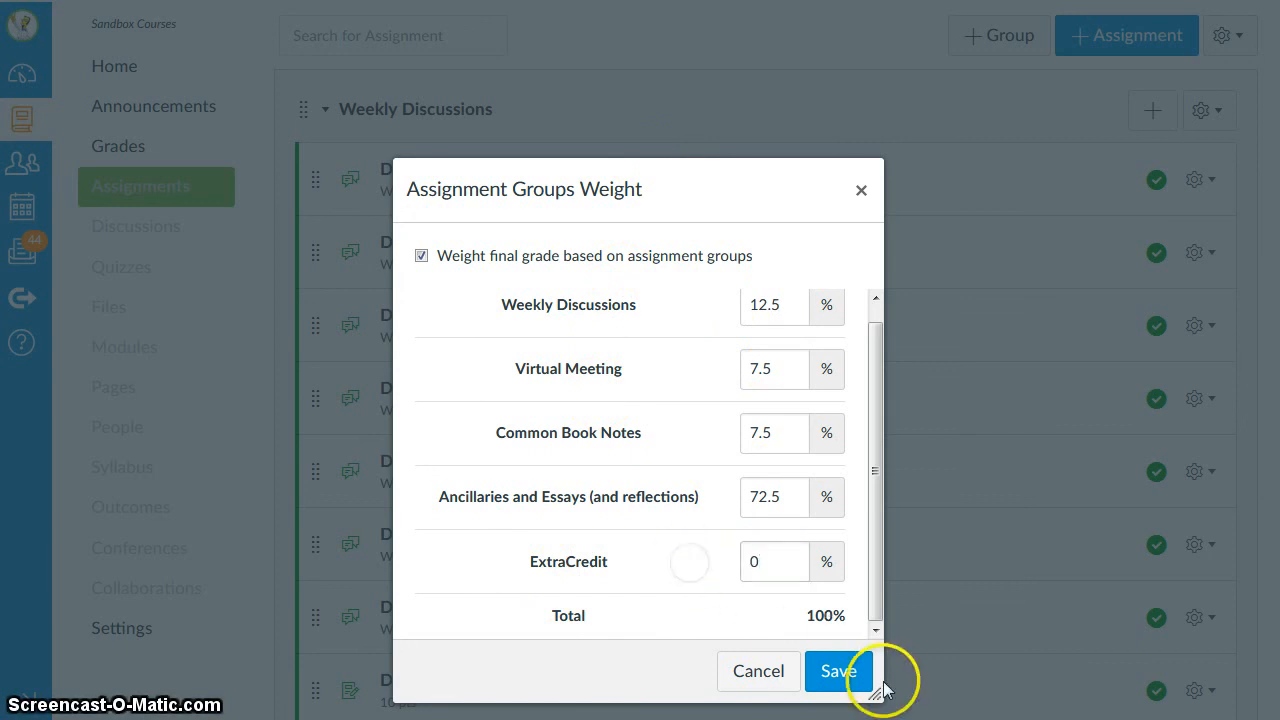
{"action": "left_click", "coordinate": [838, 671]}
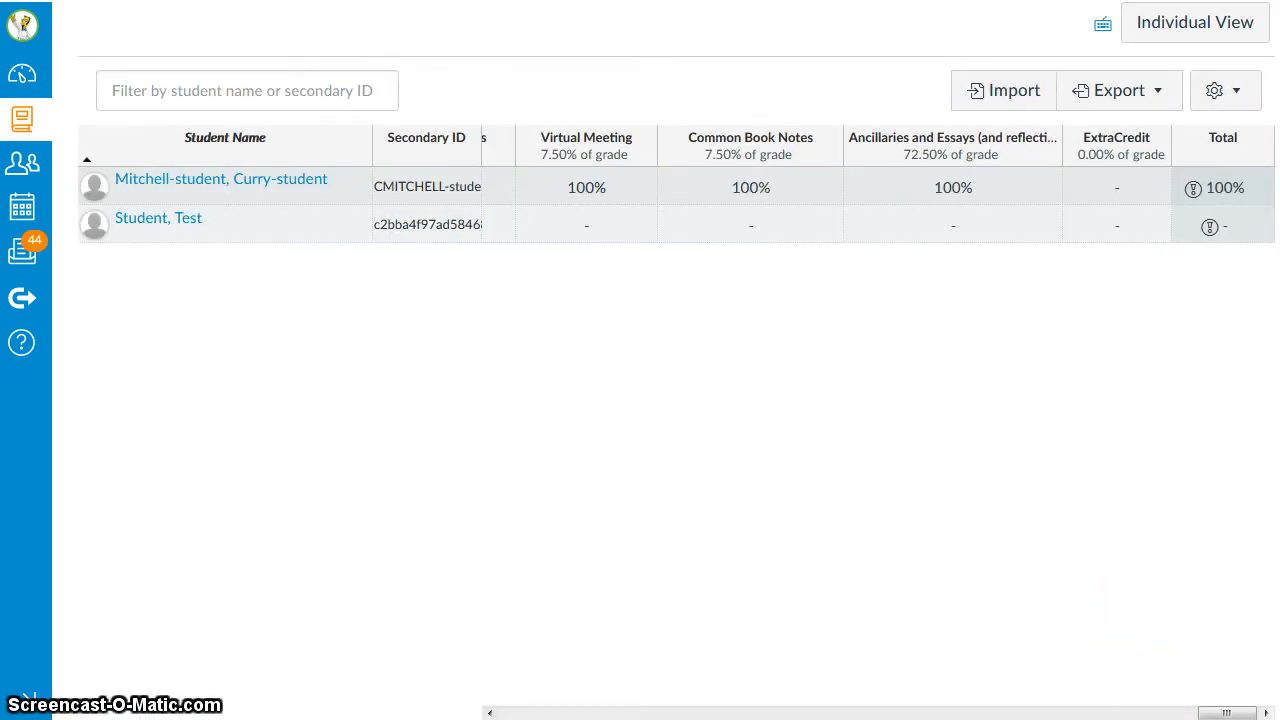
Clear the student's 30 Extra Credit points and open the Extra Credit assignment's details page
{"action": "scroll", "scroll_direction": "right", "scroll_amount": 3}
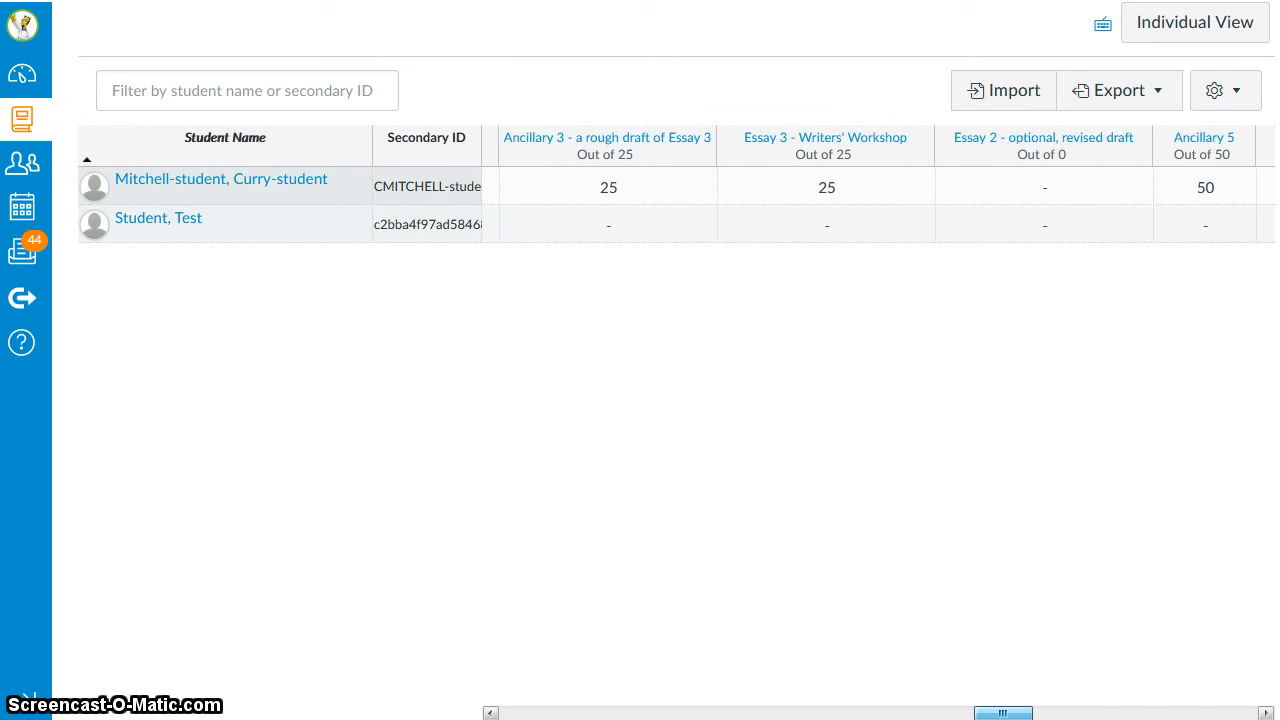
{"action": "scroll", "scroll_direction": "right", "scroll_amount": 3}
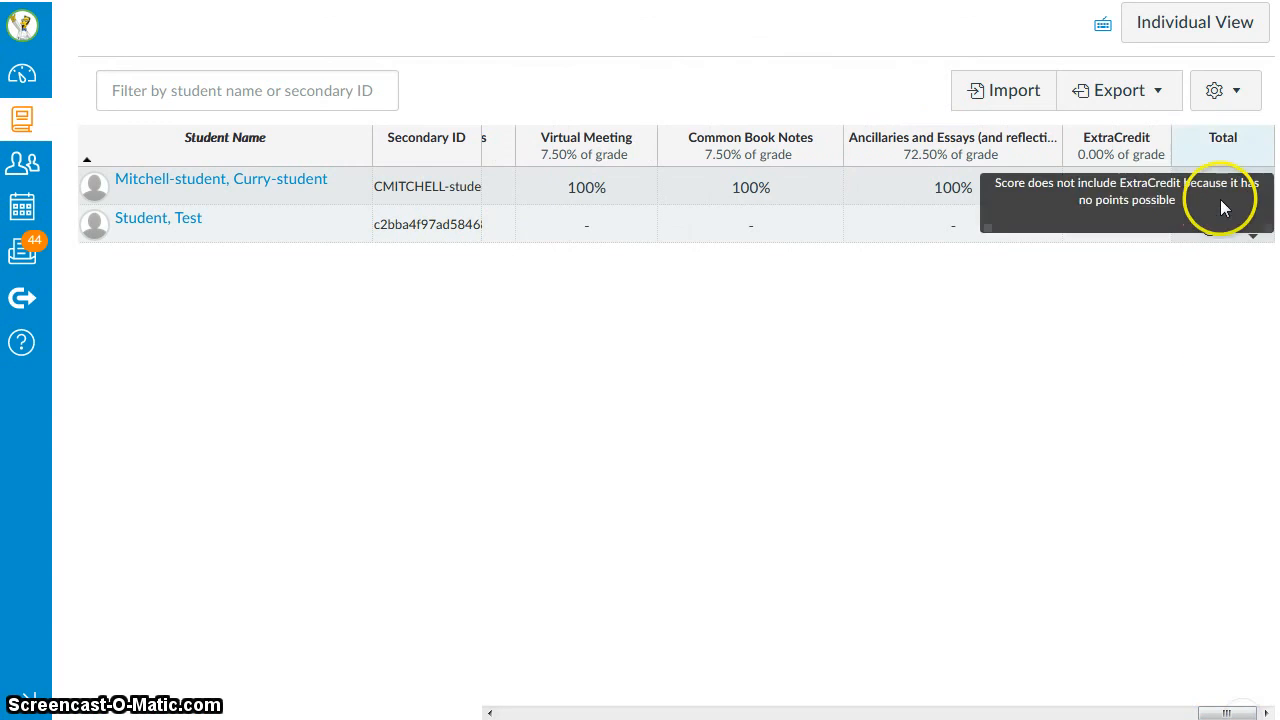
{"action": "mouse_move", "coordinate": [1145, 358]}
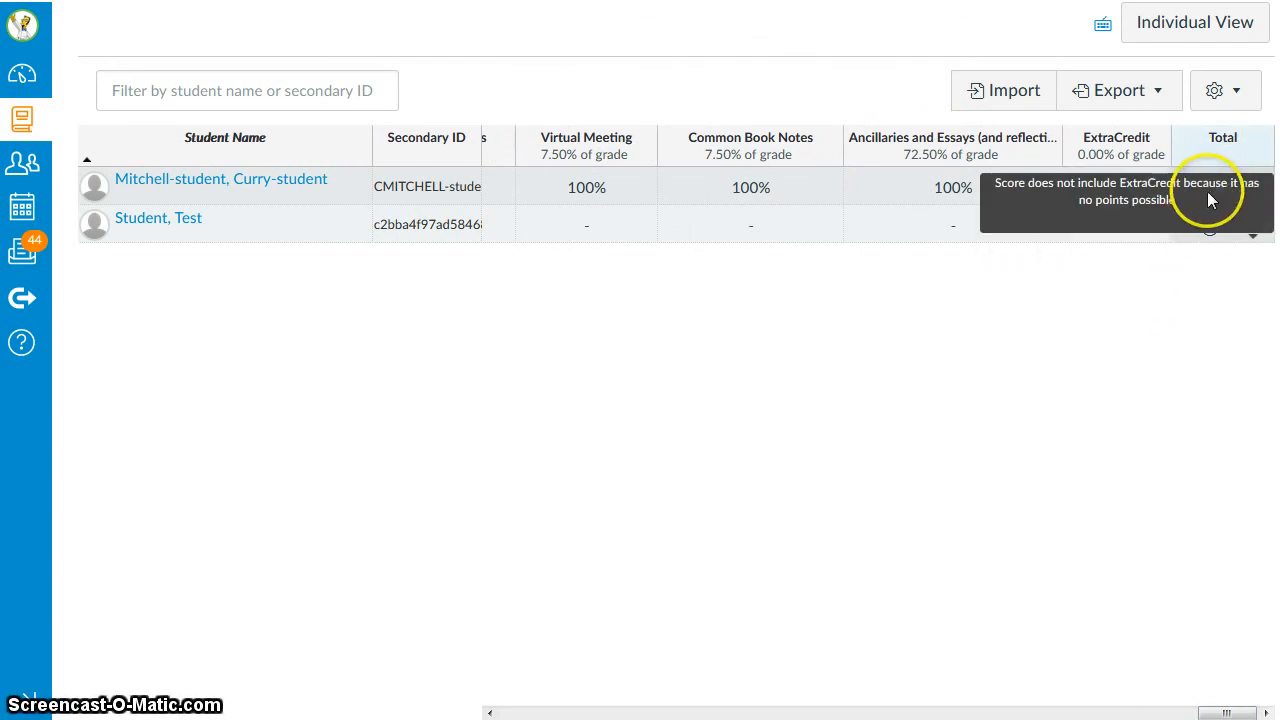
{"action": "mouse_move", "coordinate": [1210, 198]}
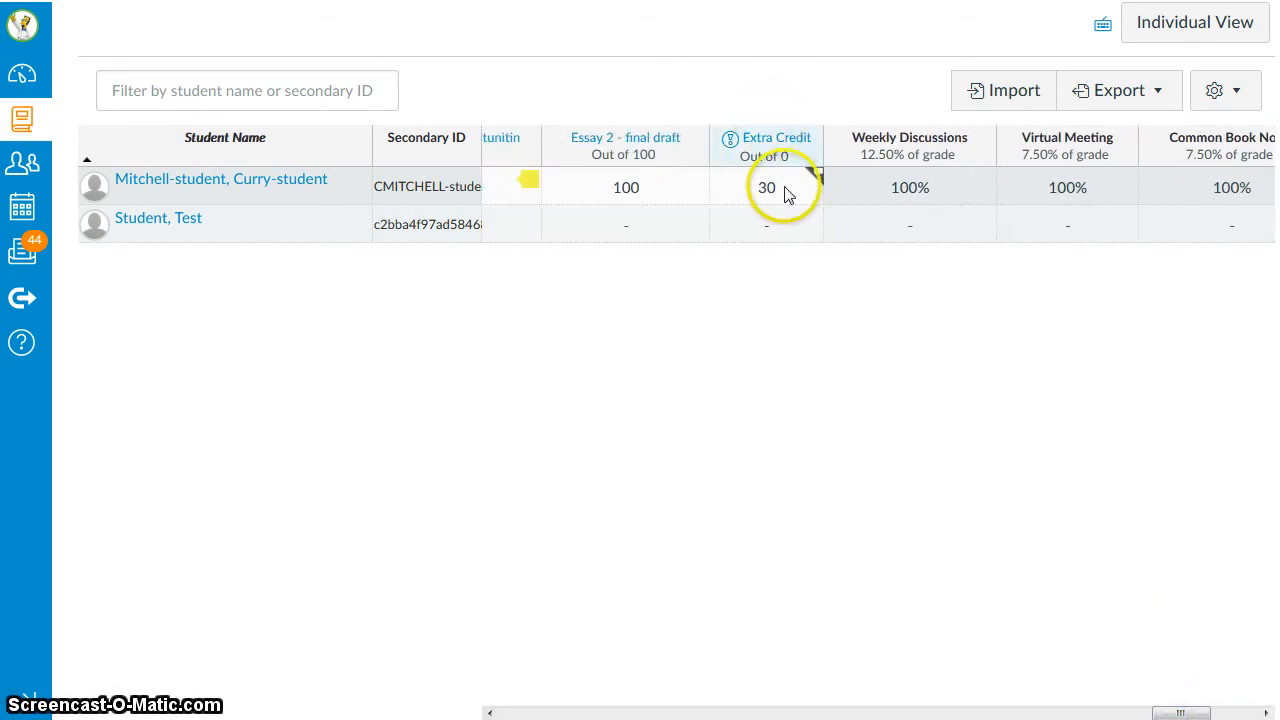
{"action": "left_click", "coordinate": [766, 187]}
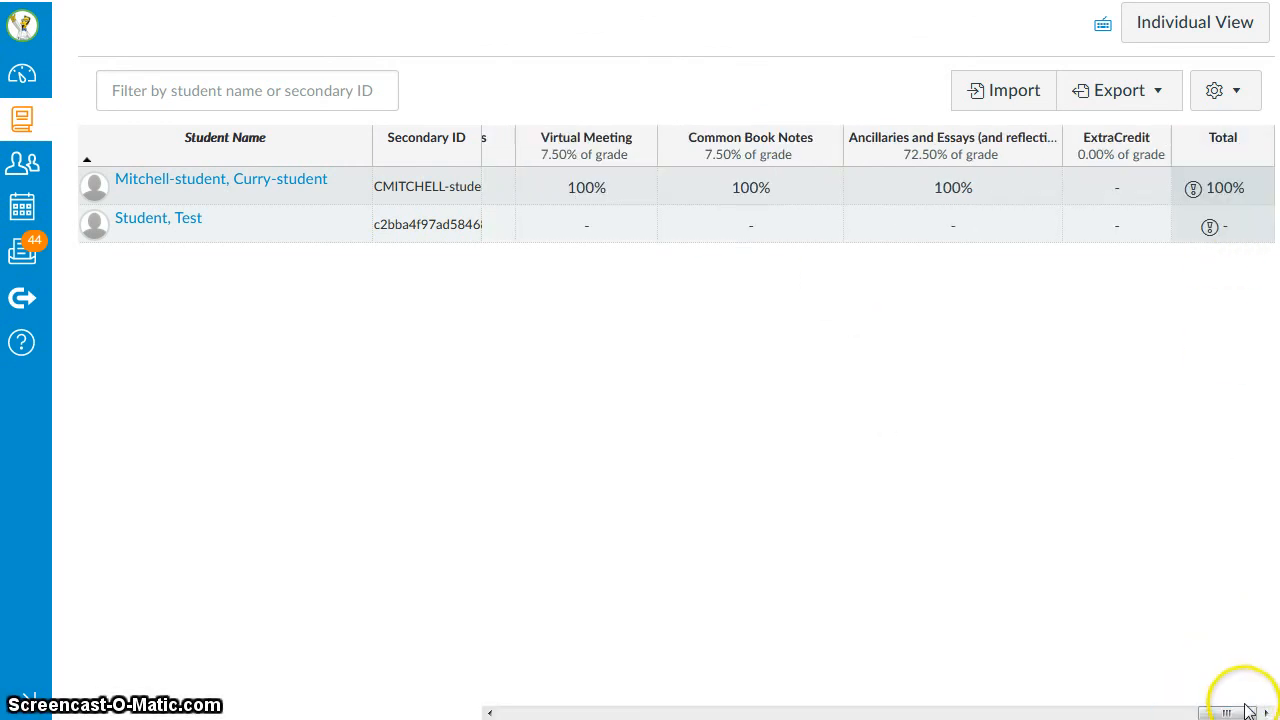
{"action": "scroll", "scroll_direction": "left", "scroll_amount": 3}
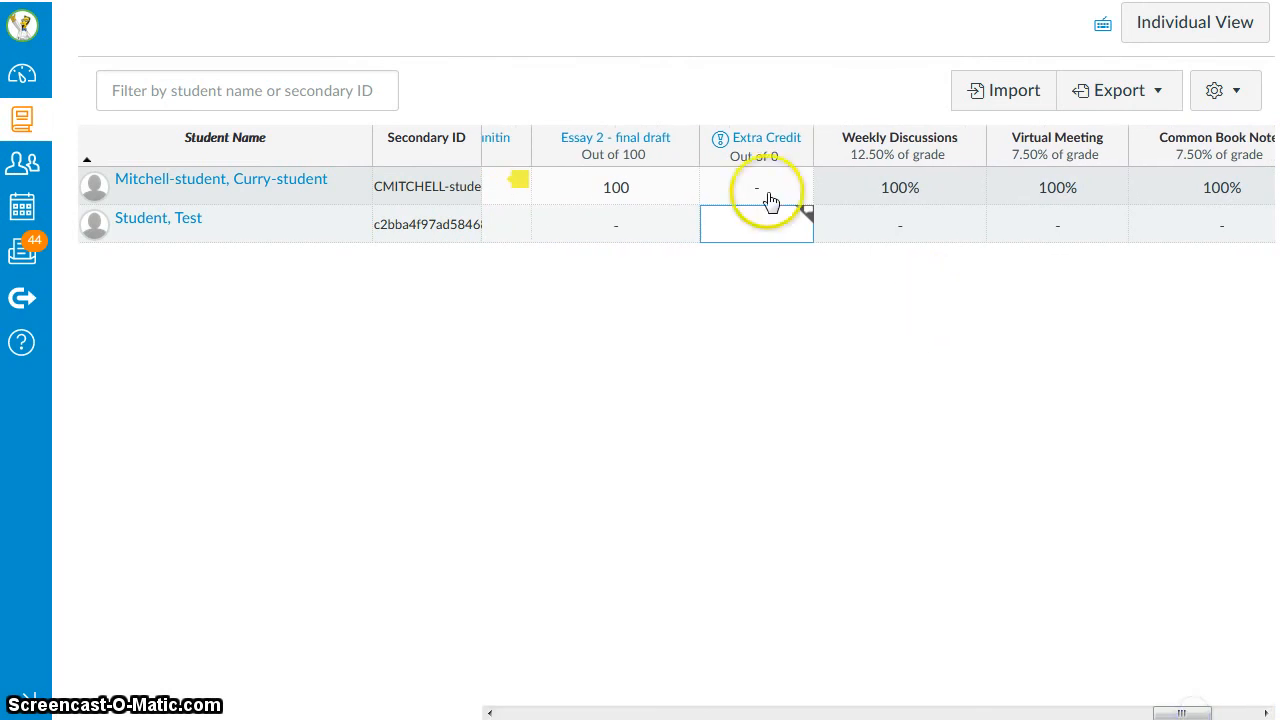
{"action": "right_click", "coordinate": [765, 137]}
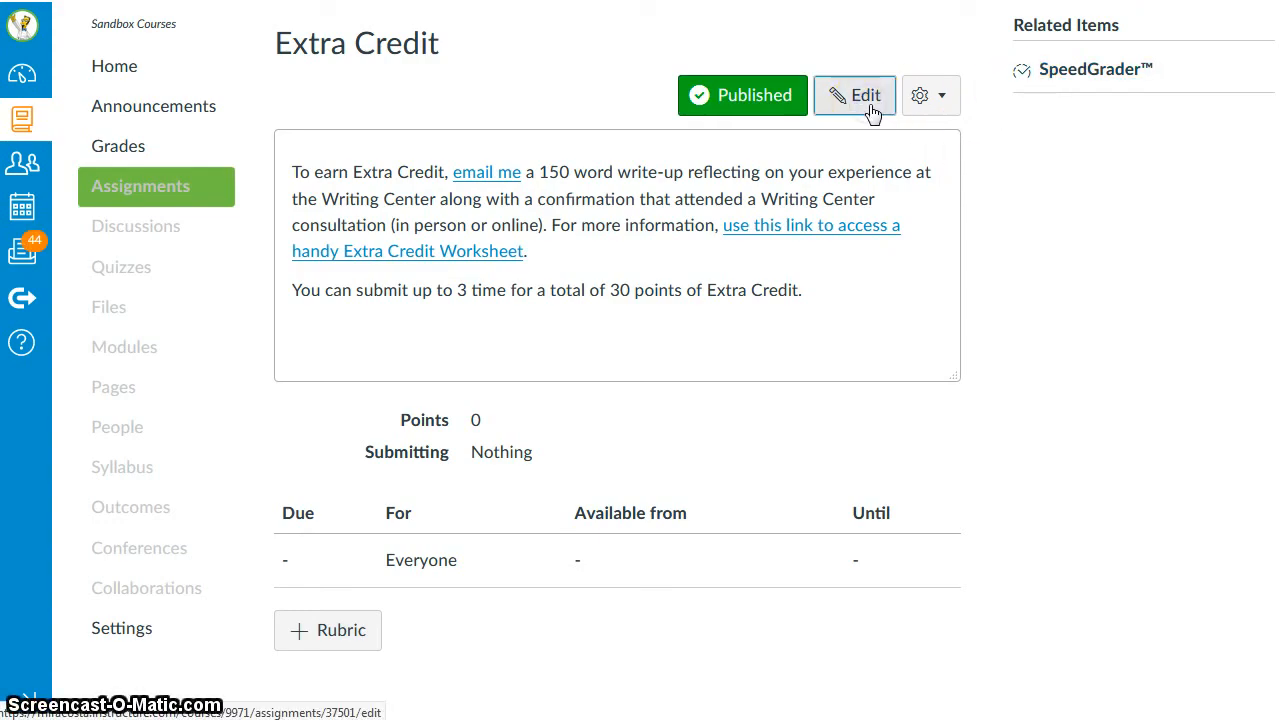
Edit the Extra Credit assignment to be worth 30 points and save it
{"action": "left_click", "coordinate": [854, 95]}
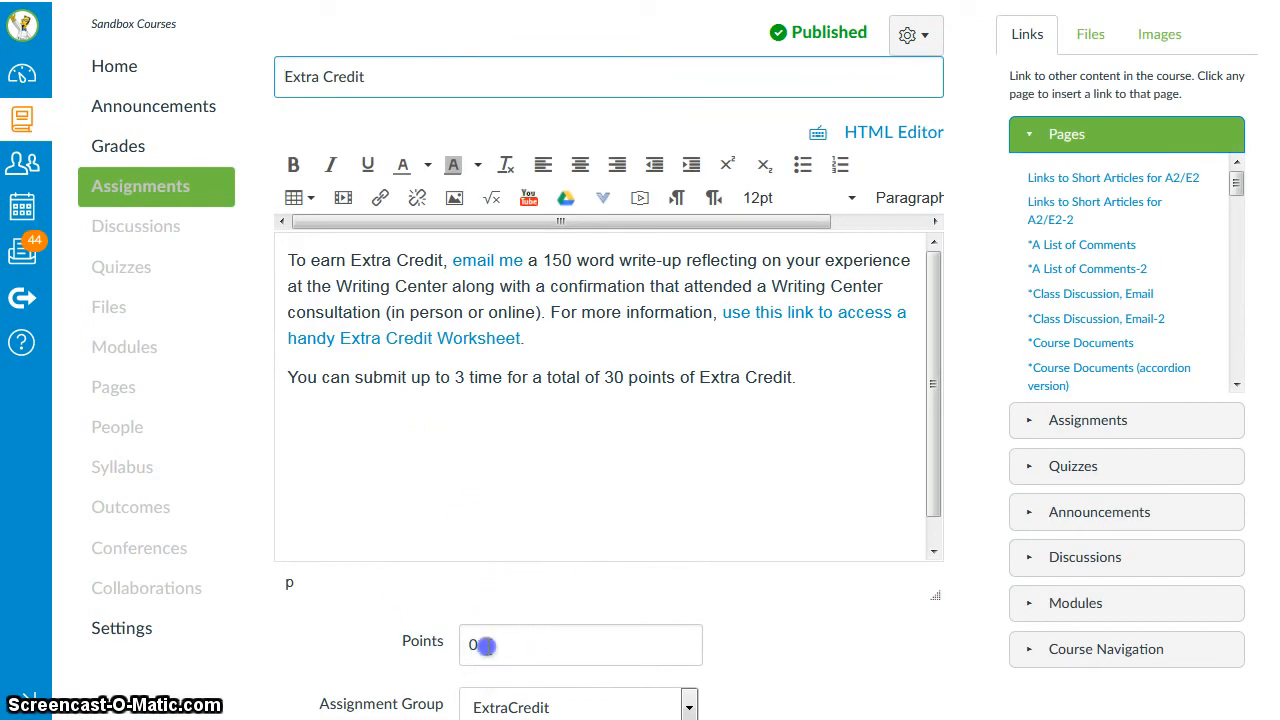
{"action": "type", "text": "30"}
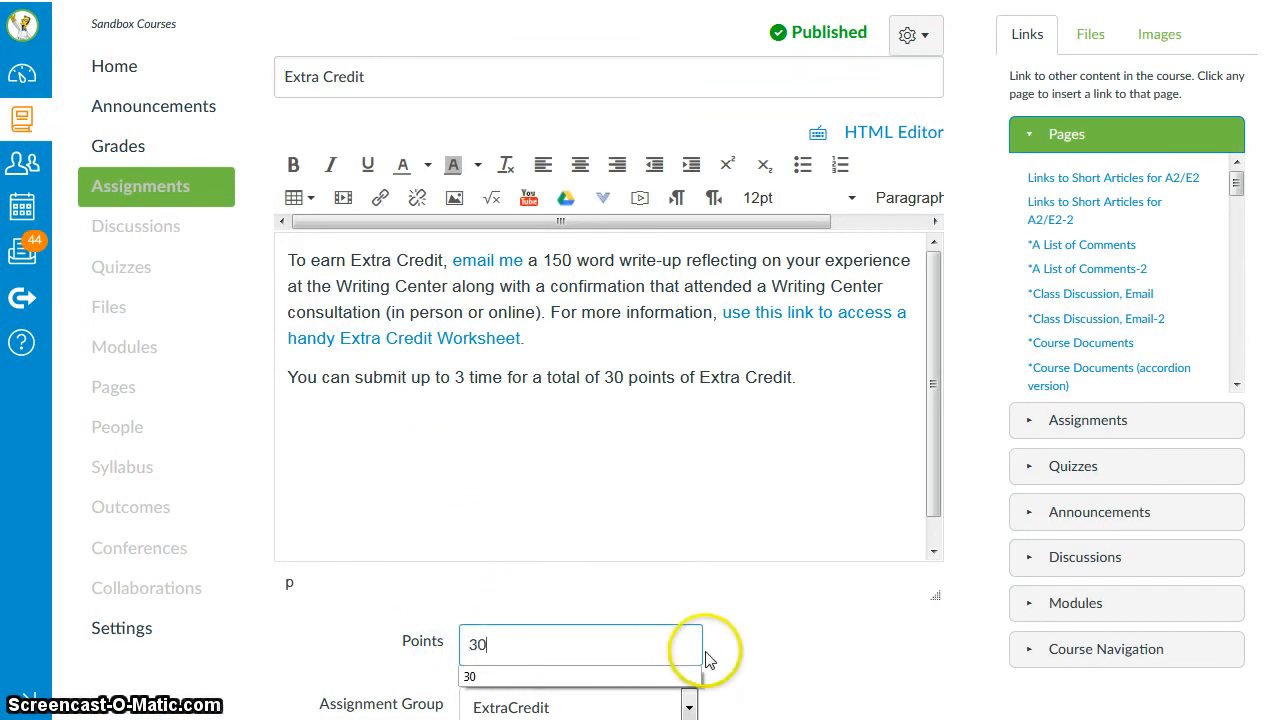
{"action": "scroll", "scroll_direction": "down", "scroll_amount": 3}
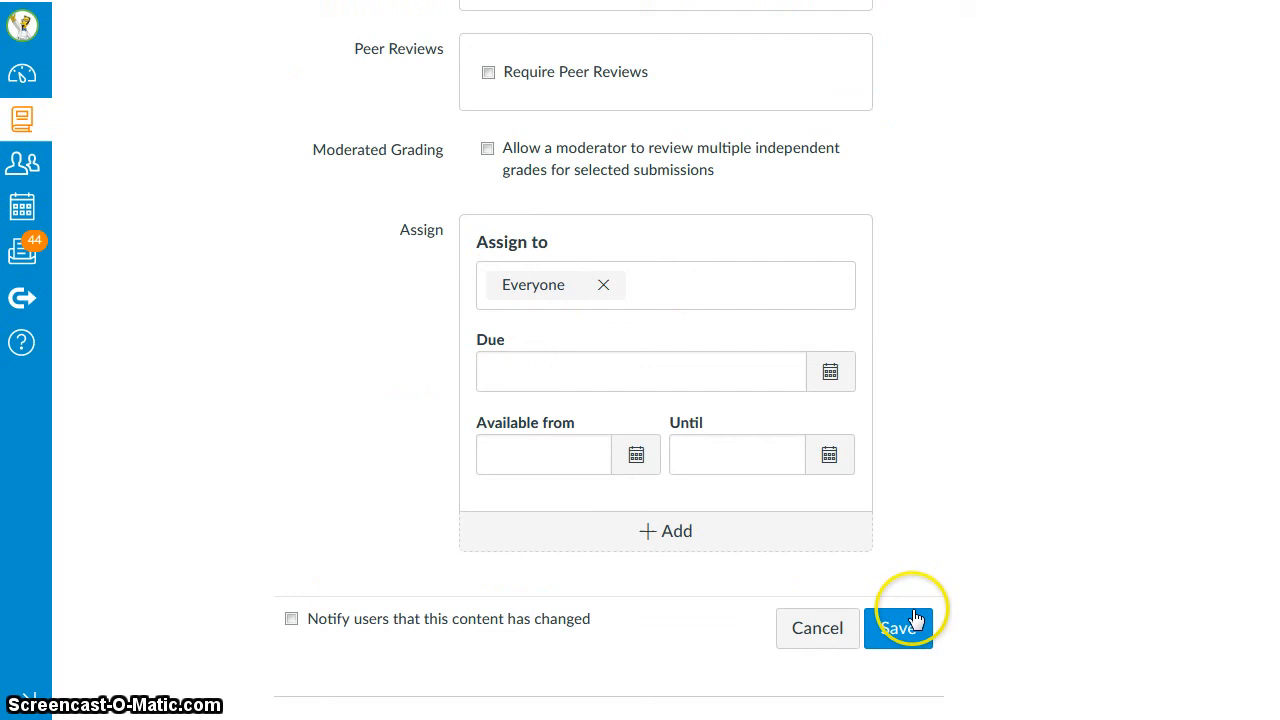
{"action": "left_click", "coordinate": [897, 628]}
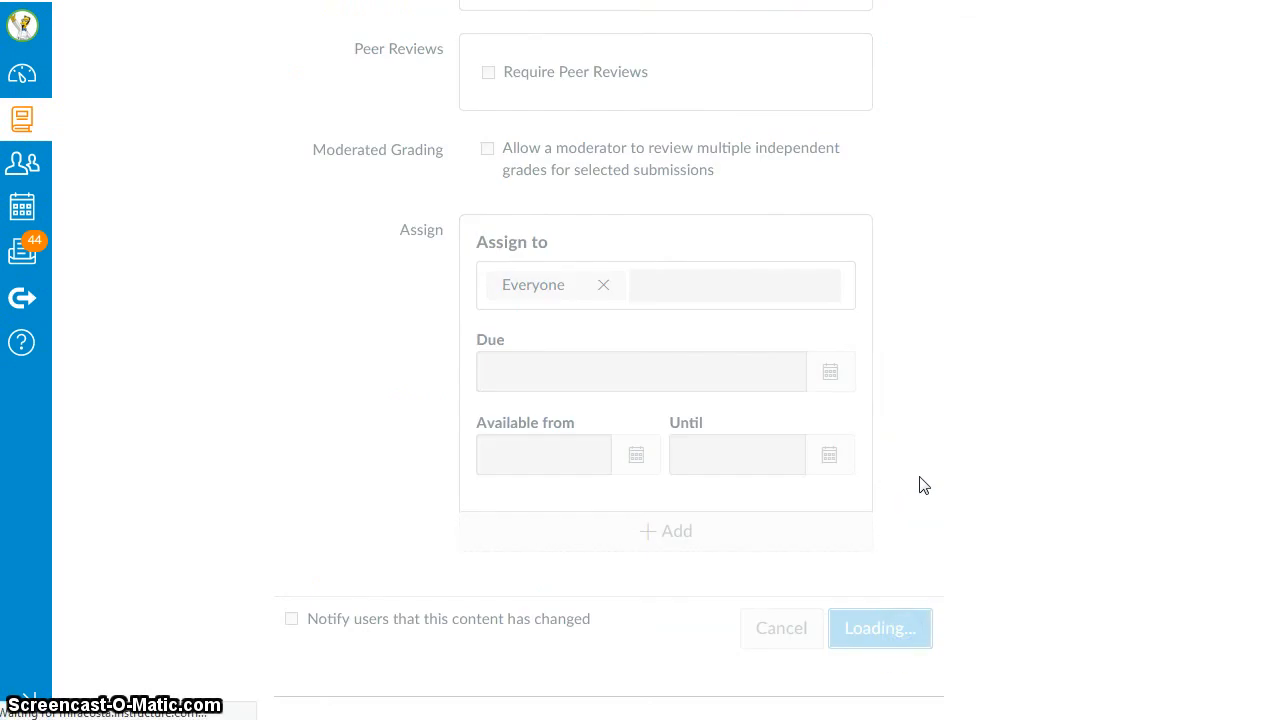
{"action": "left_click", "coordinate": [879, 628]}
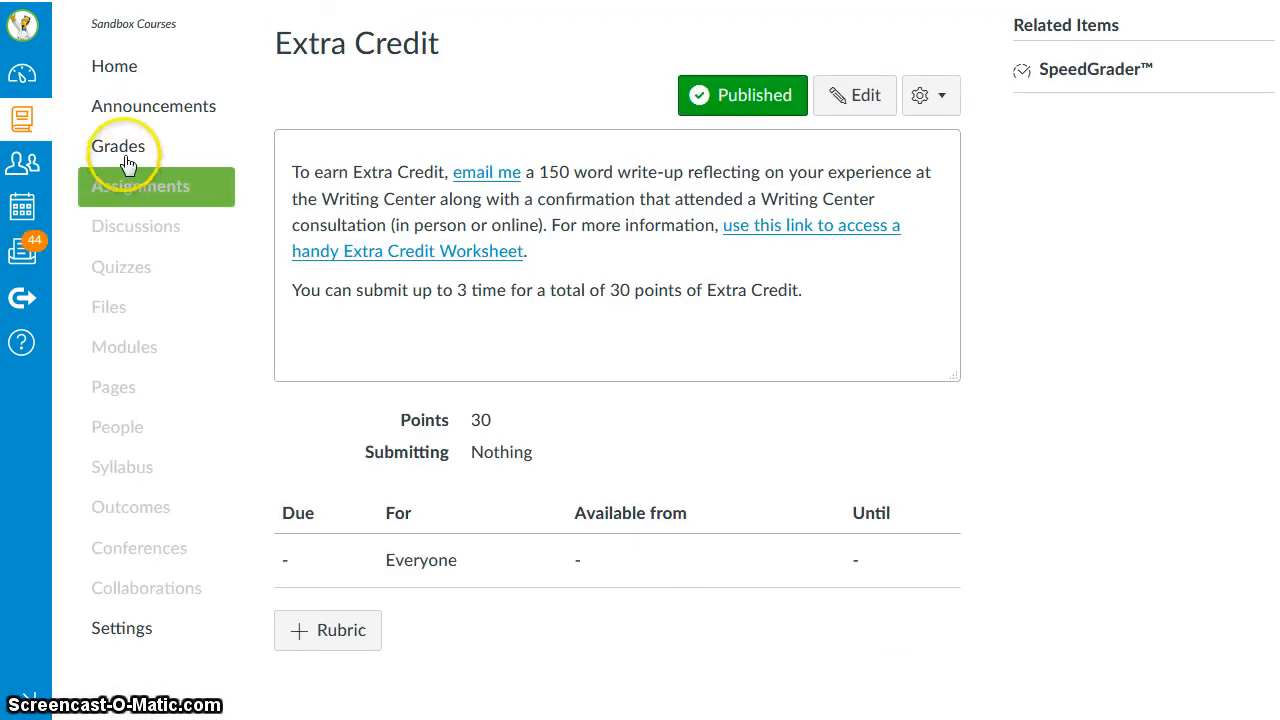
{"action": "mouse_move", "coordinate": [175, 157]}
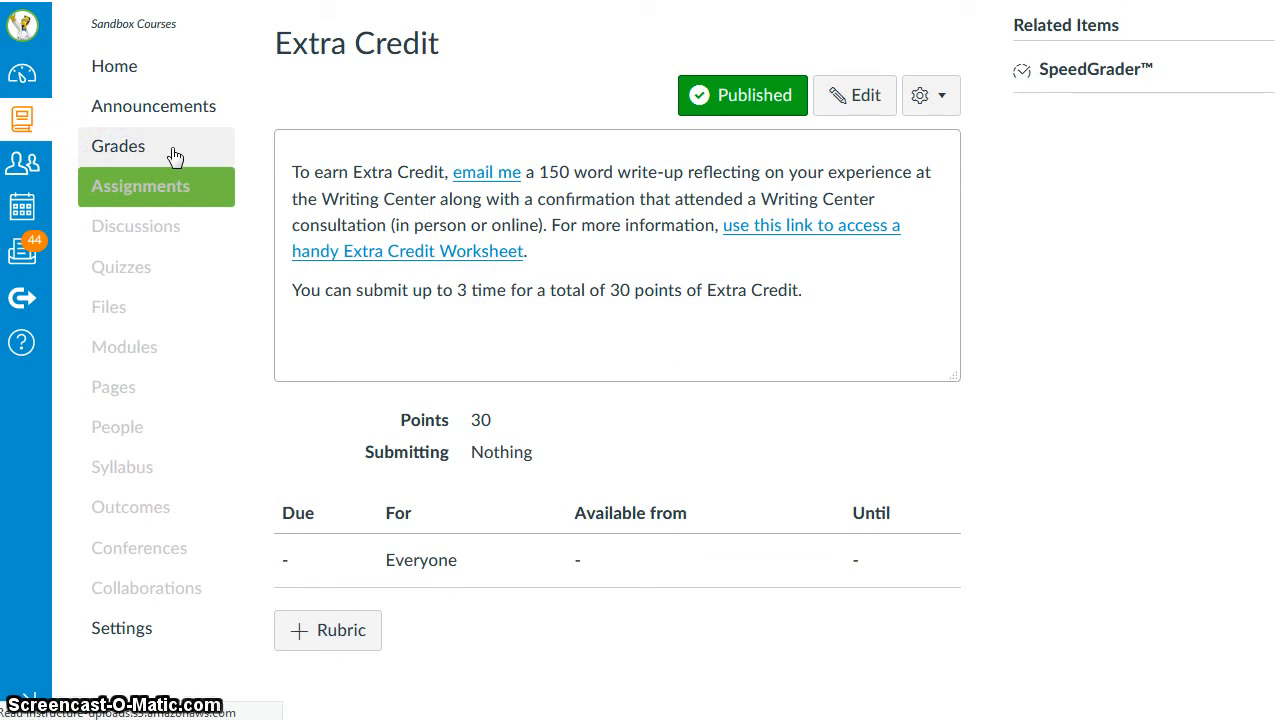
Enter 30 out of 30 in the student's Extra Credit gradebook cell
{"action": "left_click", "coordinate": [118, 146]}
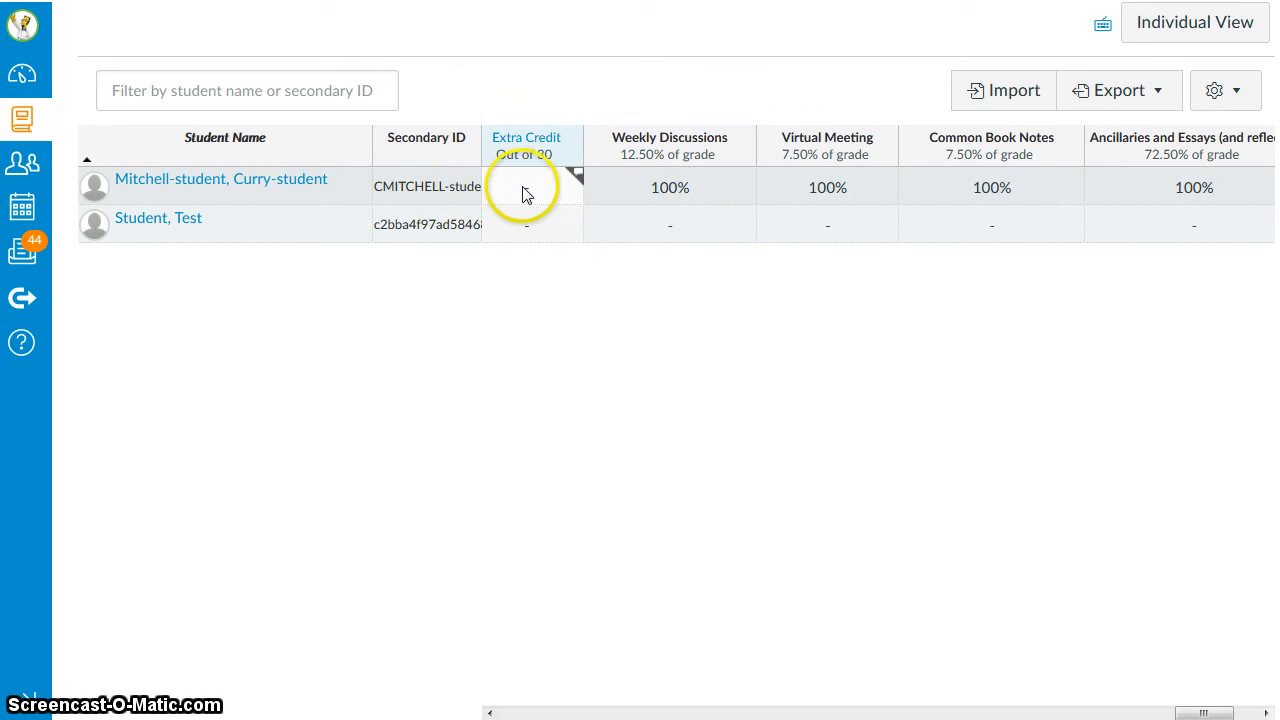
{"action": "scroll", "scroll_direction": "right", "scroll_amount": 3}
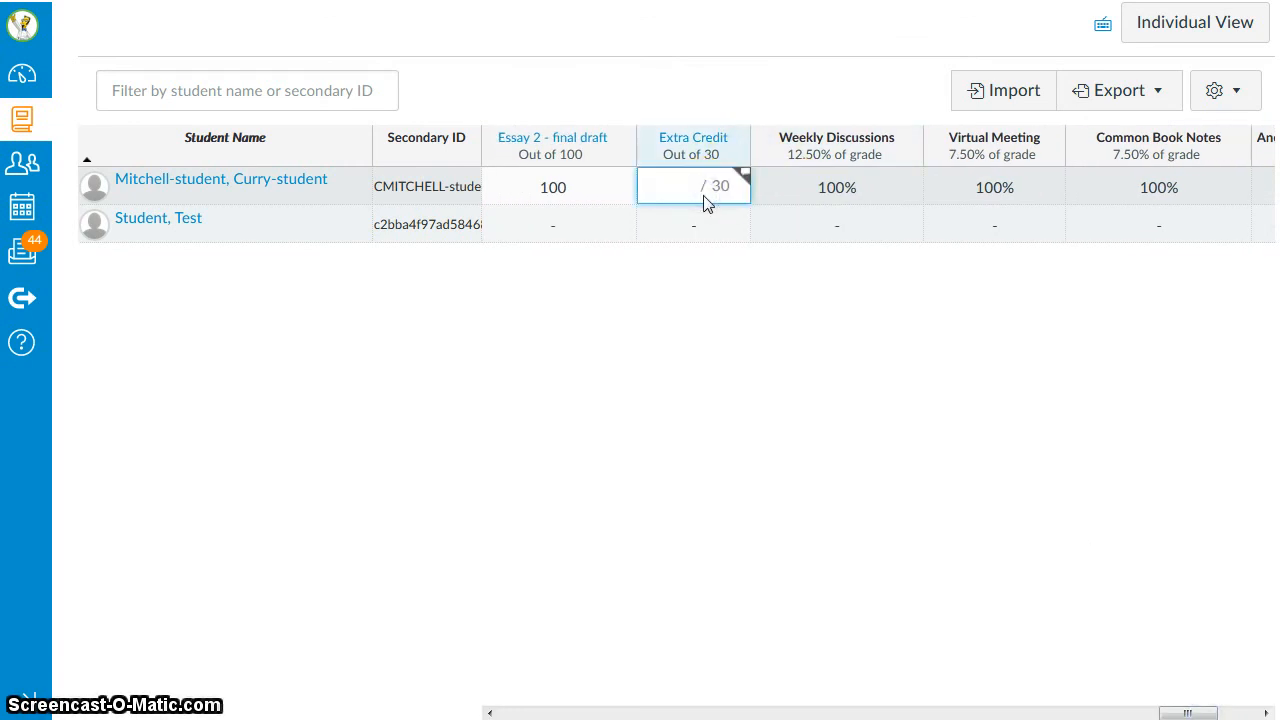
{"action": "type", "text": "30"}
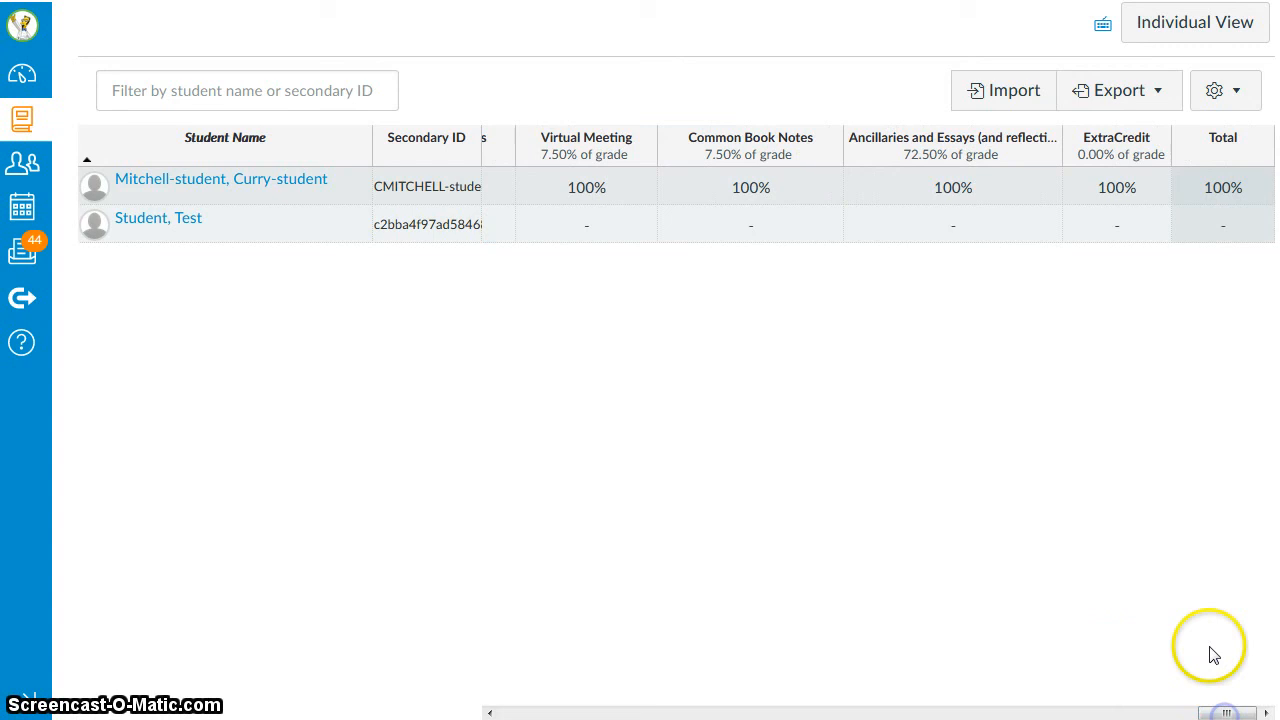
{"action": "mouse_move", "coordinate": [1100, 155]}
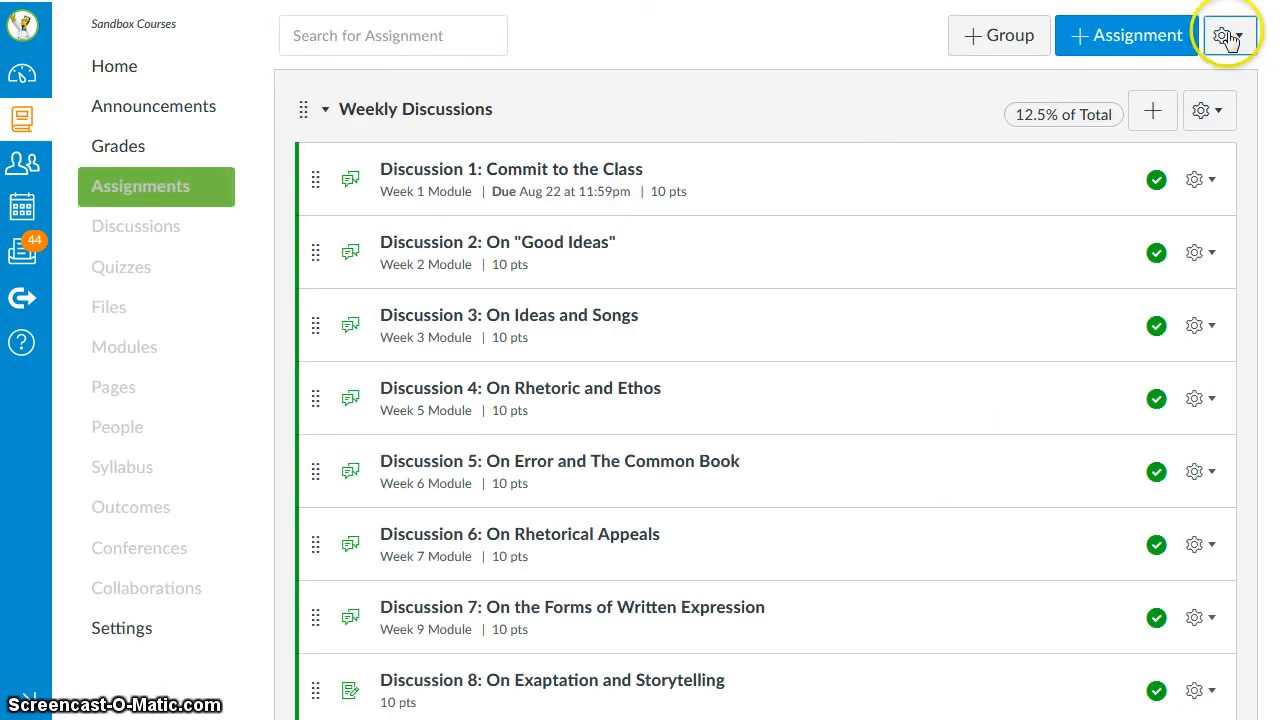
Set the ExtraCredit group weight to 3% and save, bringing the weights total to 103%
{"action": "left_click", "coordinate": [1229, 35]}
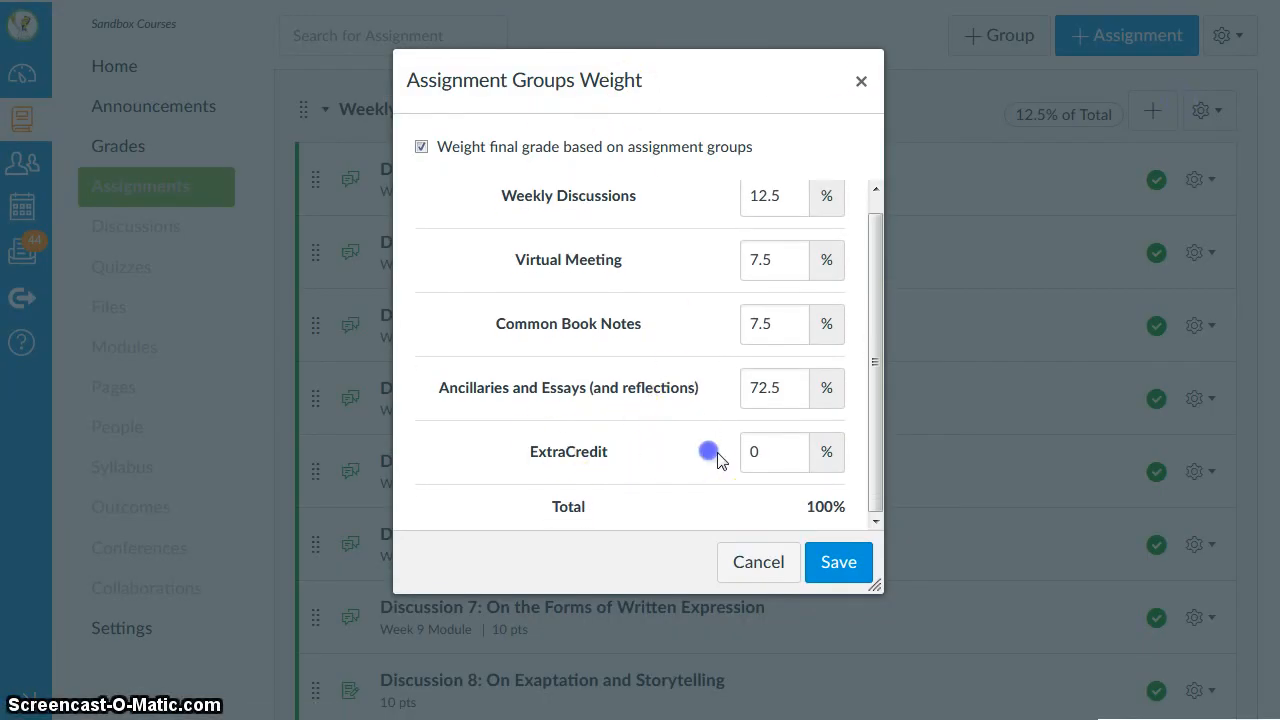
{"action": "type", "text": "3"}
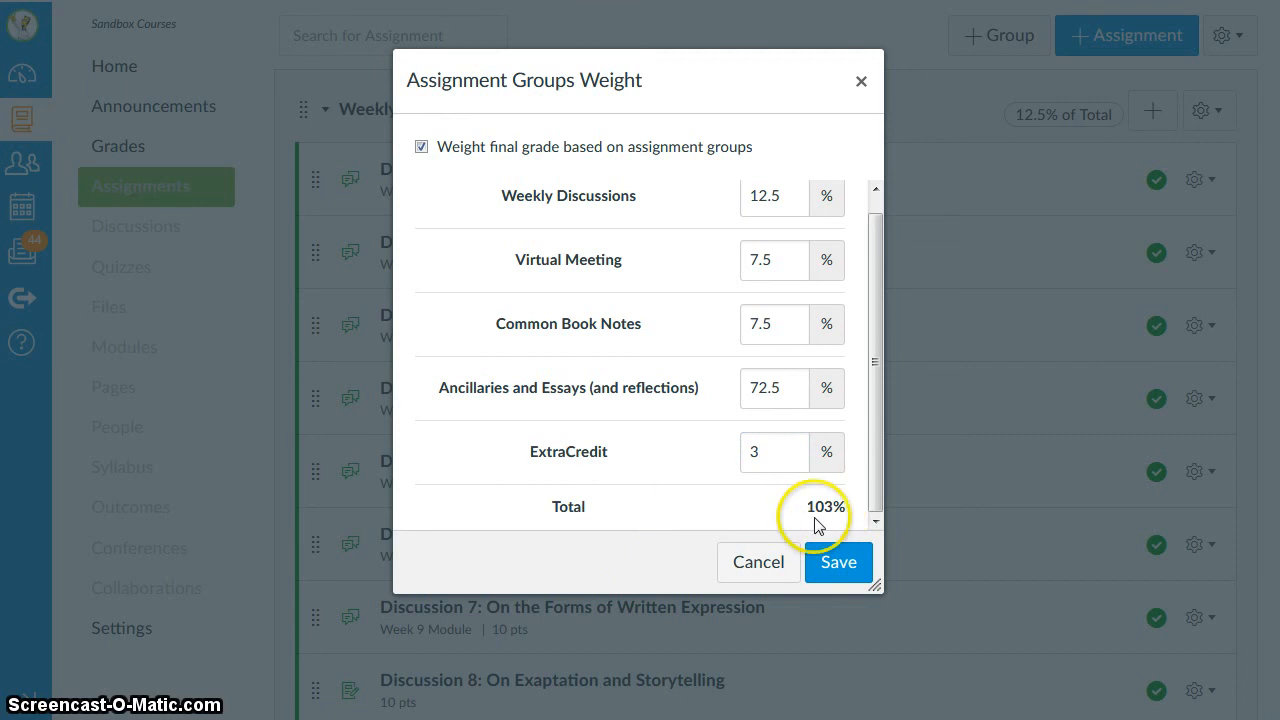
{"action": "left_click", "coordinate": [838, 561]}
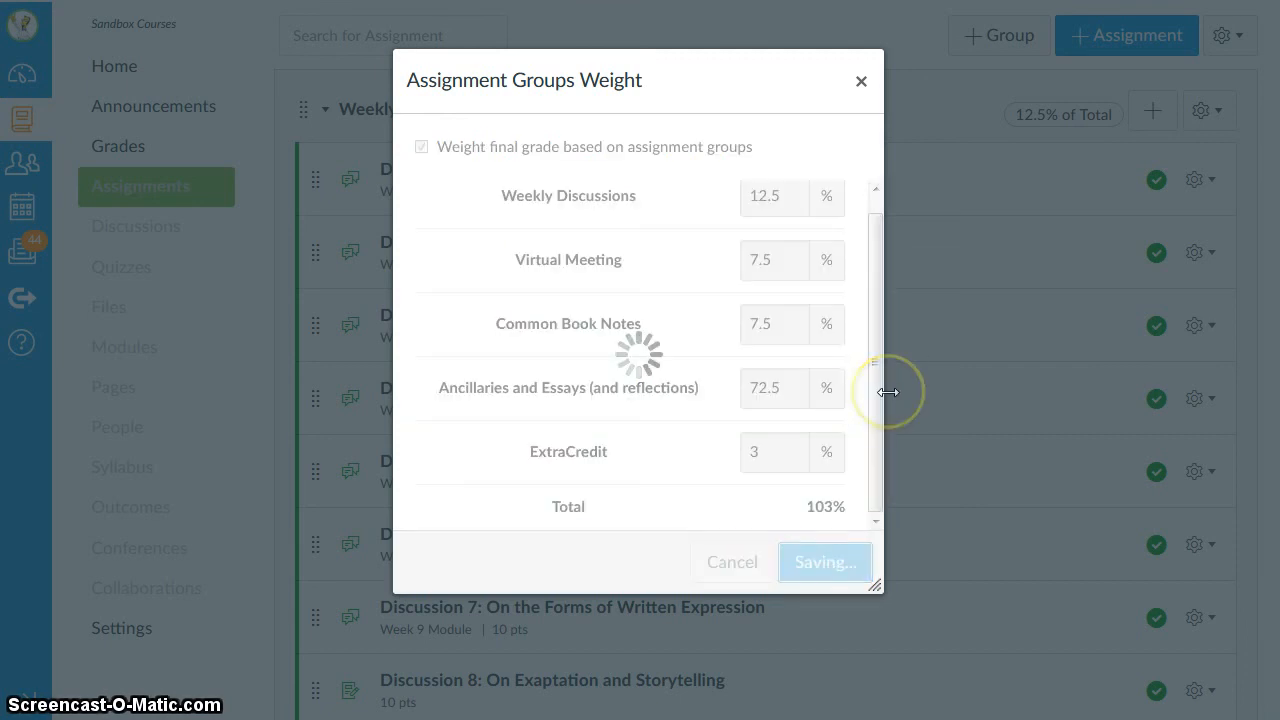
{"action": "left_click", "coordinate": [824, 561]}
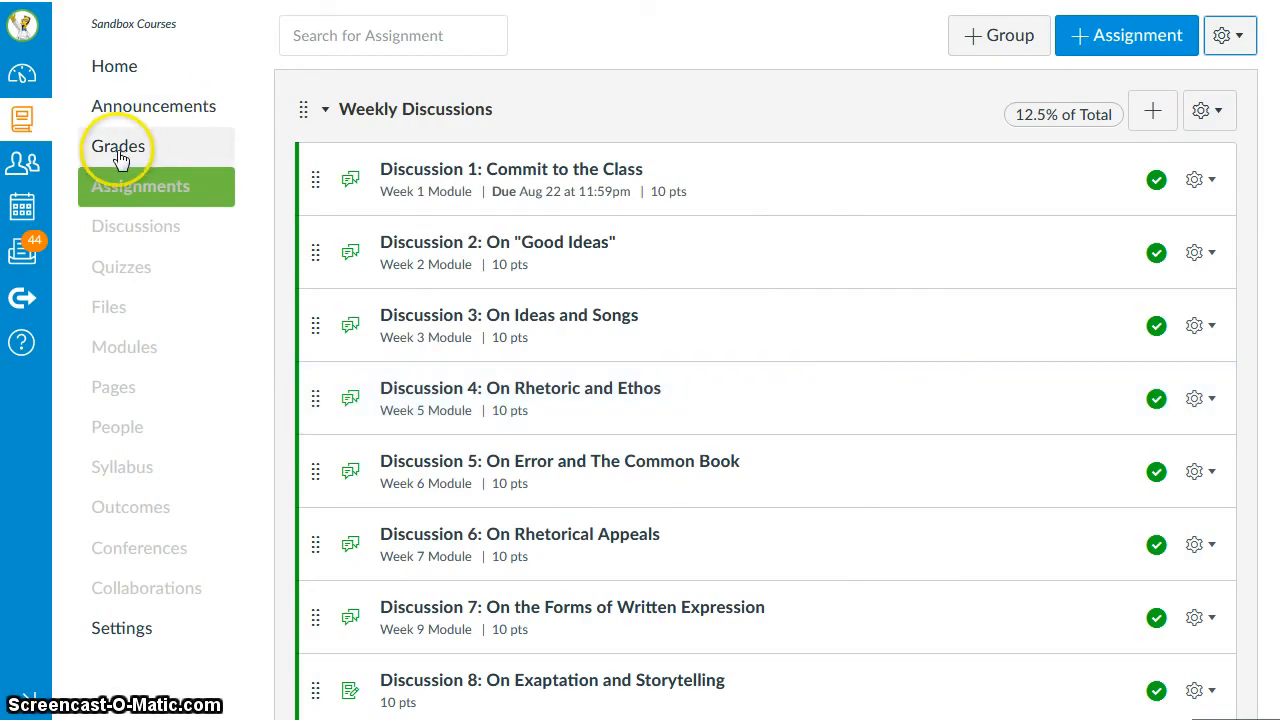
Return to the gradebook and scroll right to check the ExtraCredit group's 3% weight
{"action": "left_click", "coordinate": [117, 146]}
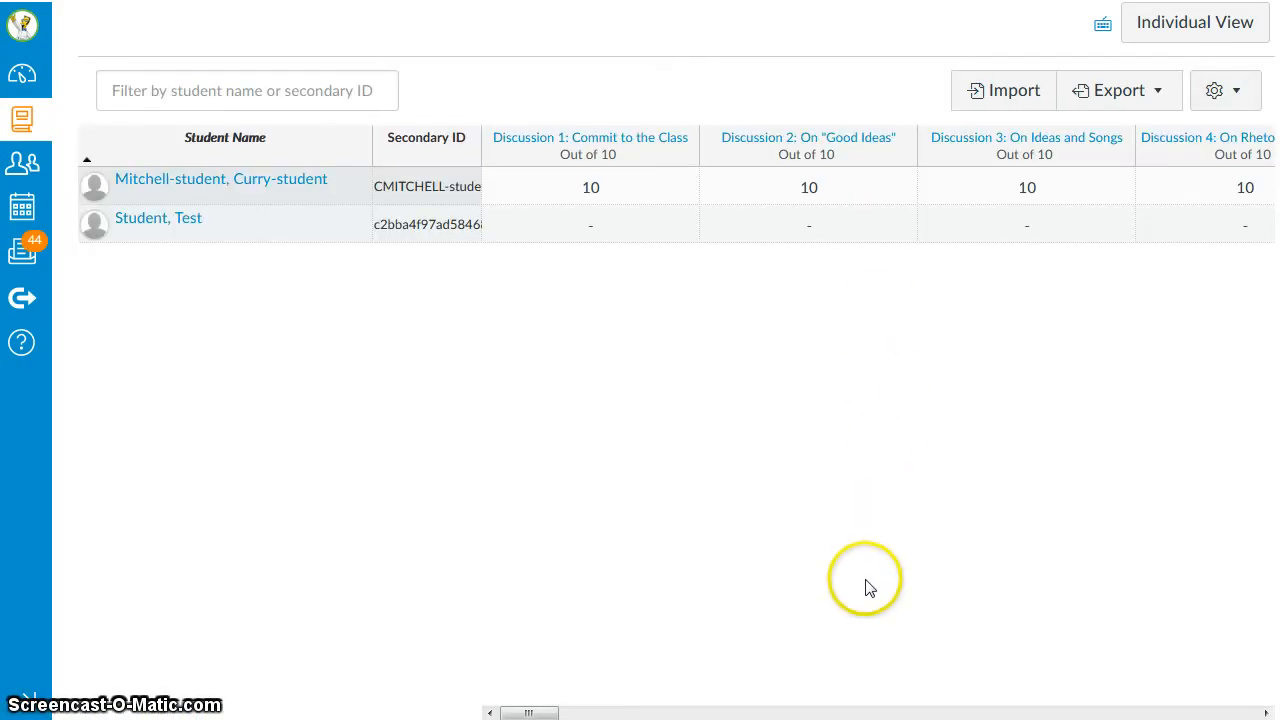
{"action": "mouse_move", "coordinate": [548, 712]}
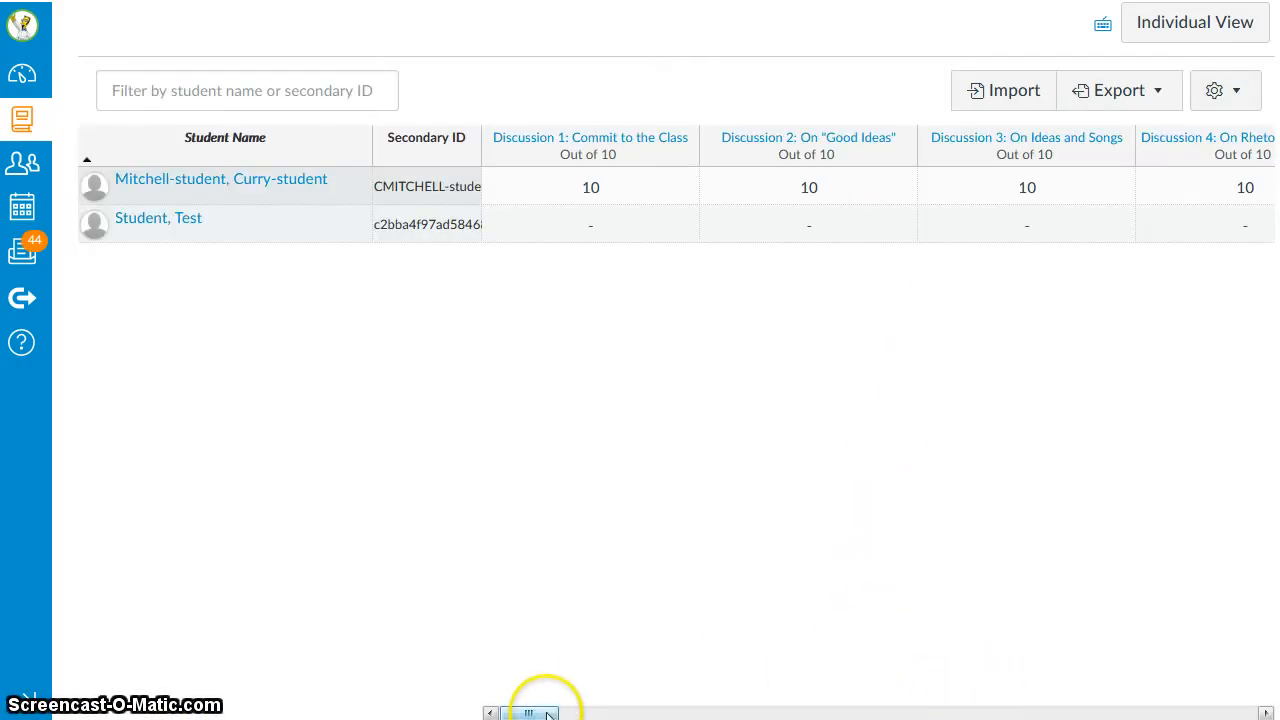
{"action": "left_click_drag", "start_coordinate": [545, 712], "coordinate": [755, 712]}
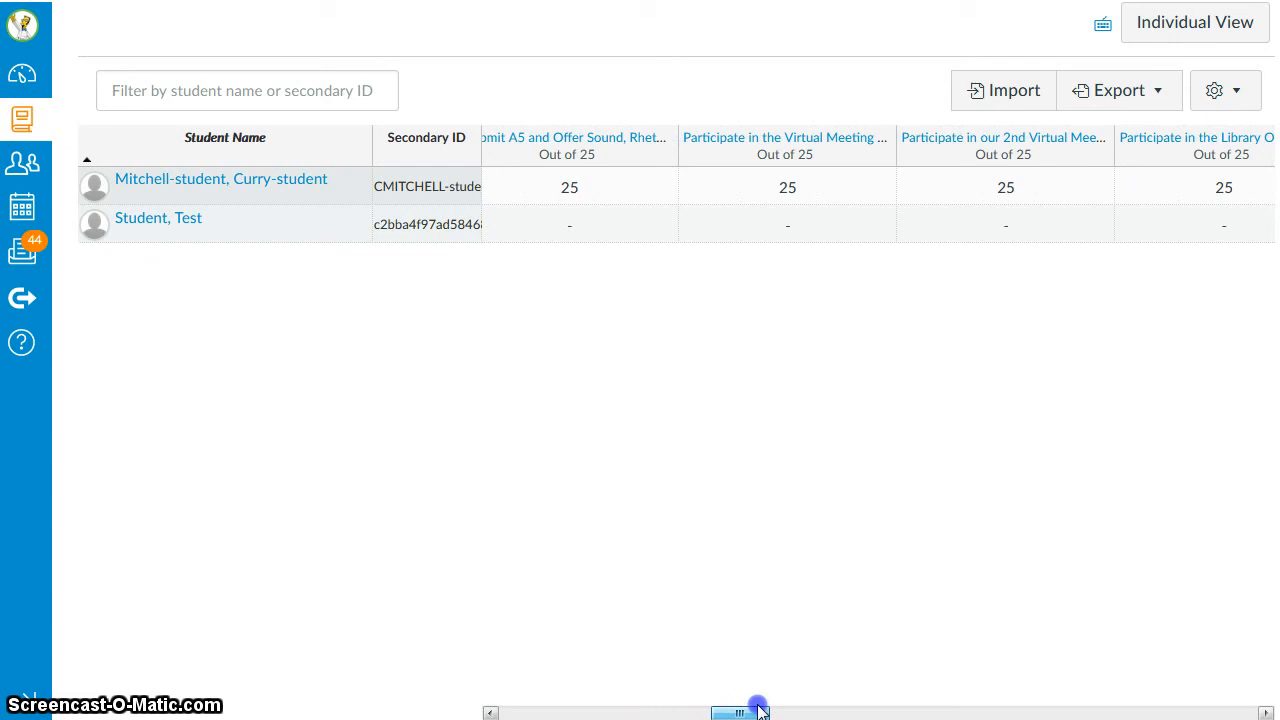
{"action": "left_click_drag", "start_coordinate": [740, 712], "coordinate": [940, 712]}
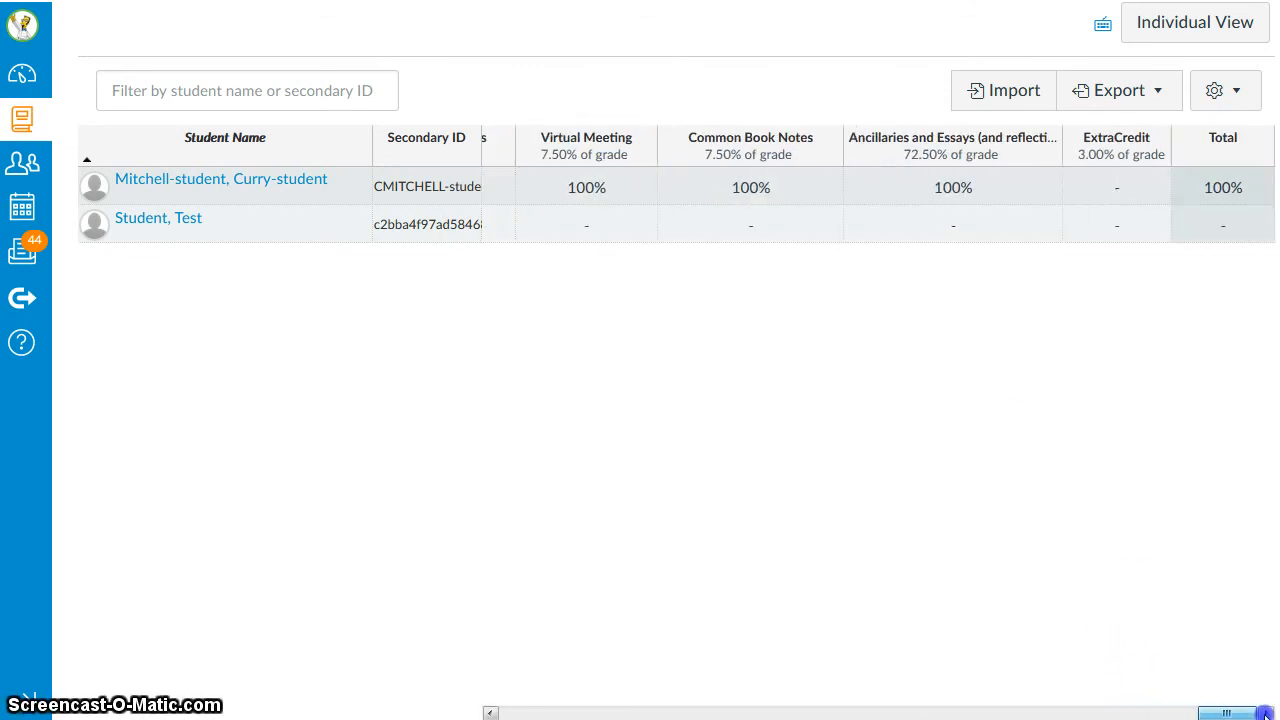
{"action": "mouse_move", "coordinate": [1222, 712]}
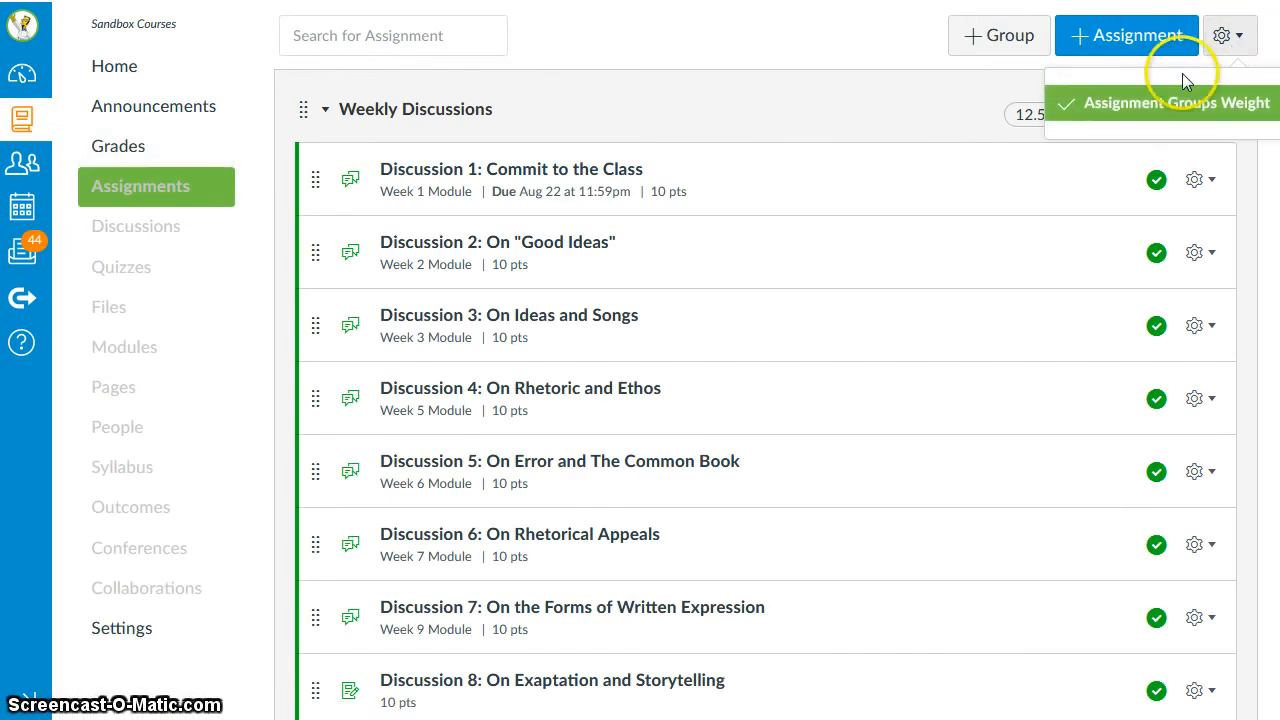
Review the Assignment Groups Weight settings and cancel without changes
{"action": "left_click", "coordinate": [1180, 103]}
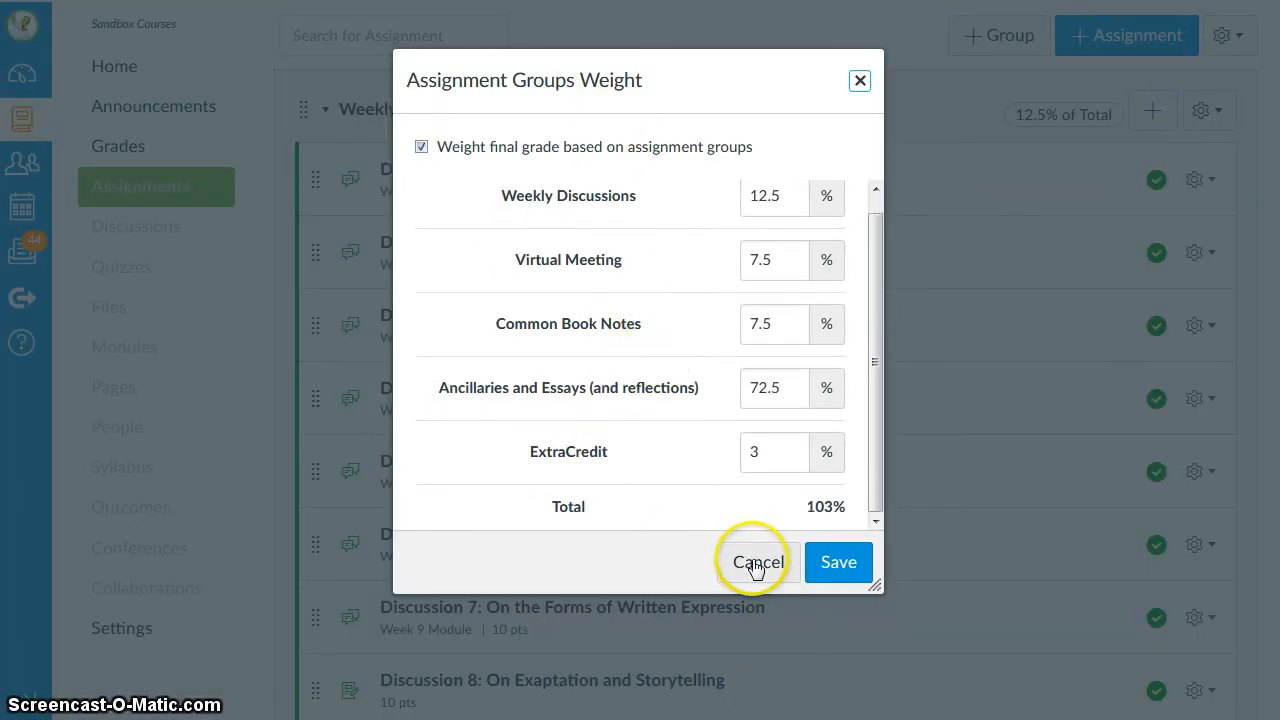
{"action": "left_click", "coordinate": [758, 561]}
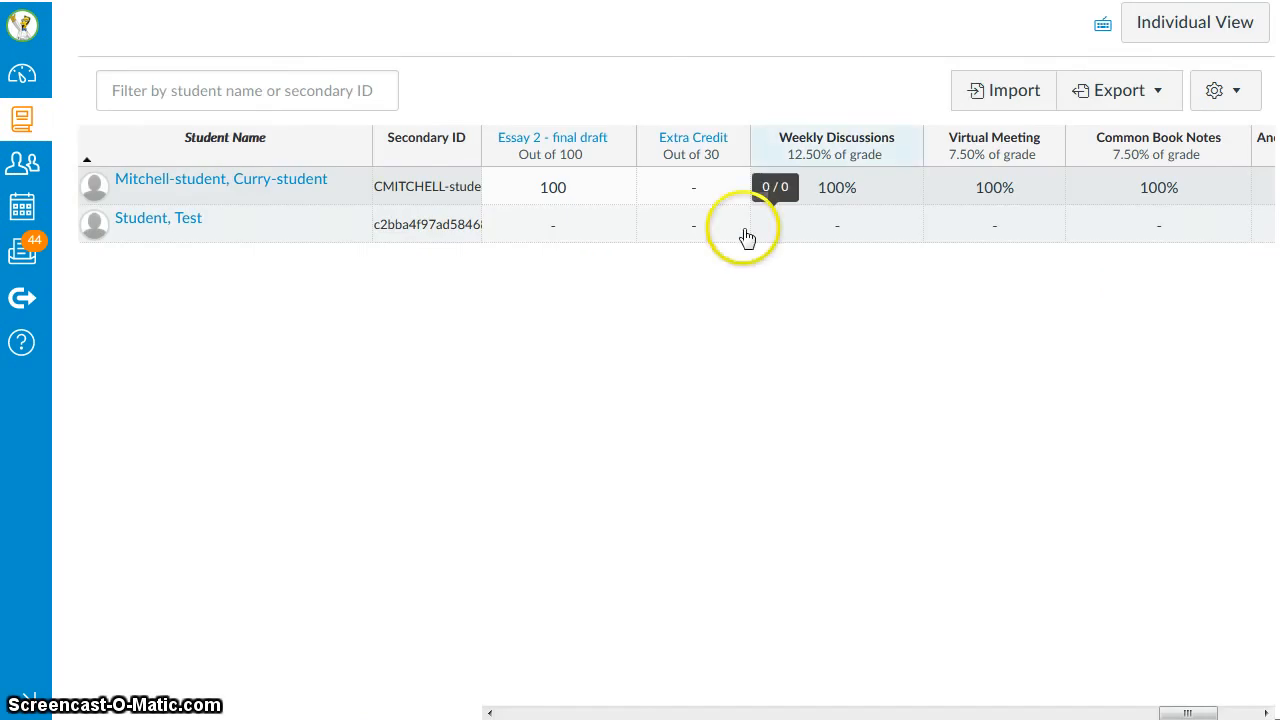
Select the student's ExtraCredit cell so the group shows 100% and the total reads 103%
{"action": "left_click", "coordinate": [693, 186]}
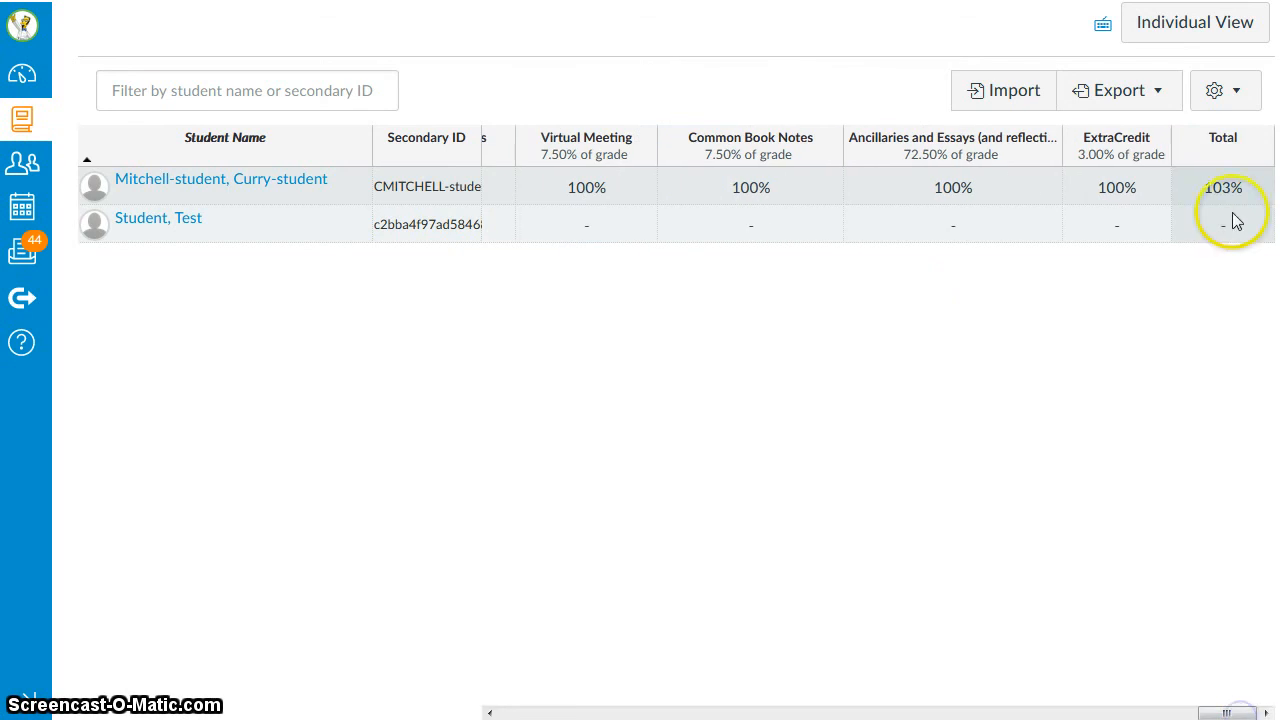
{"action": "mouse_move", "coordinate": [1154, 318]}
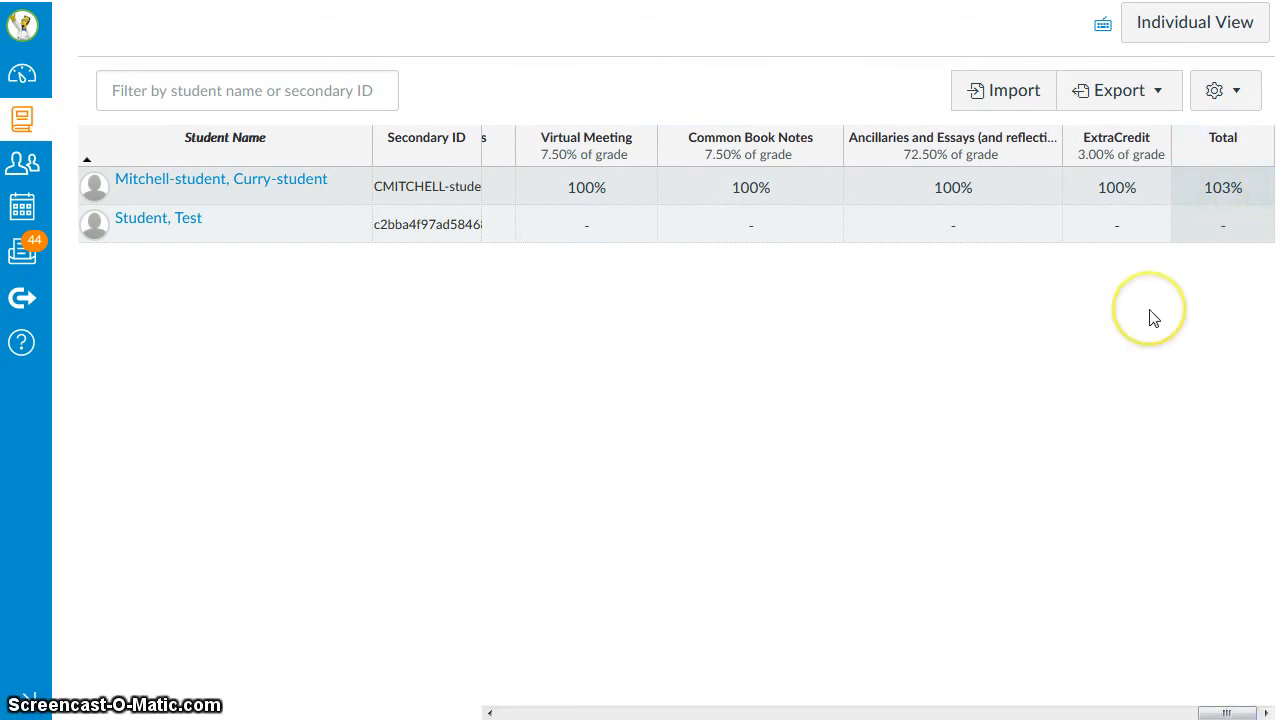